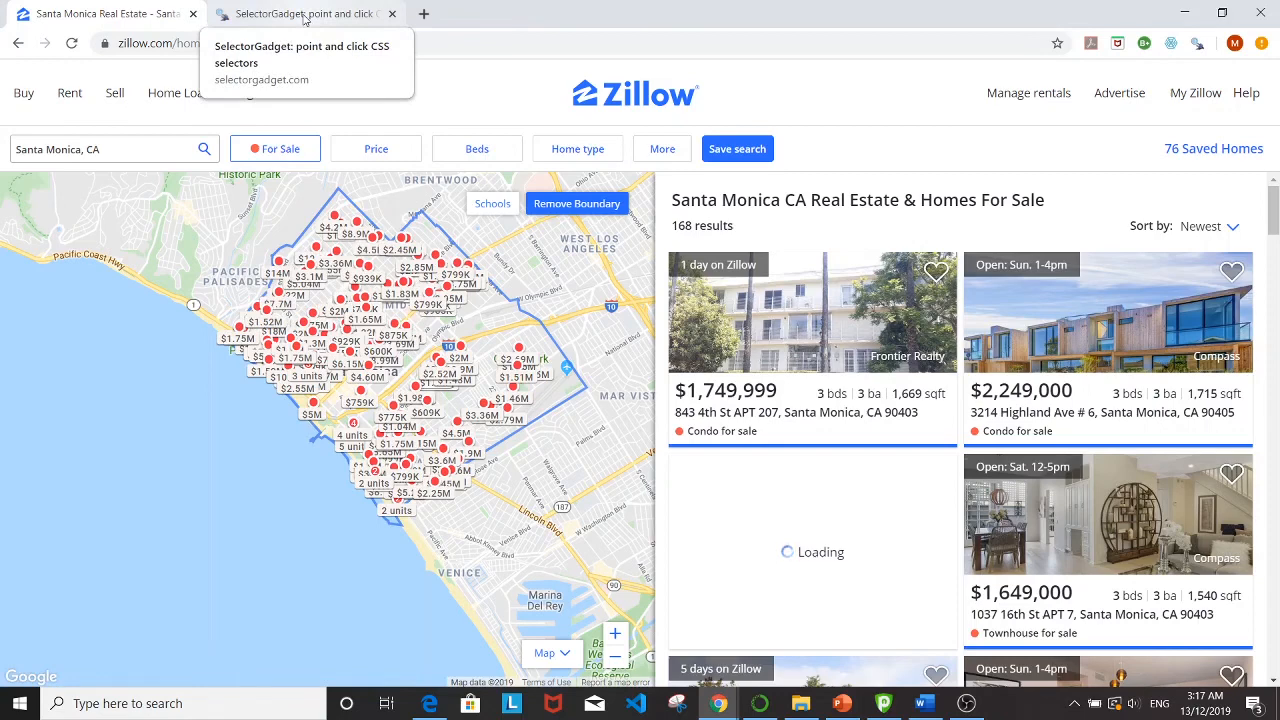
# Step: Read through the SelectorGadget page describing point-and-click CSS selectors
pyautogui.click(300, 12)
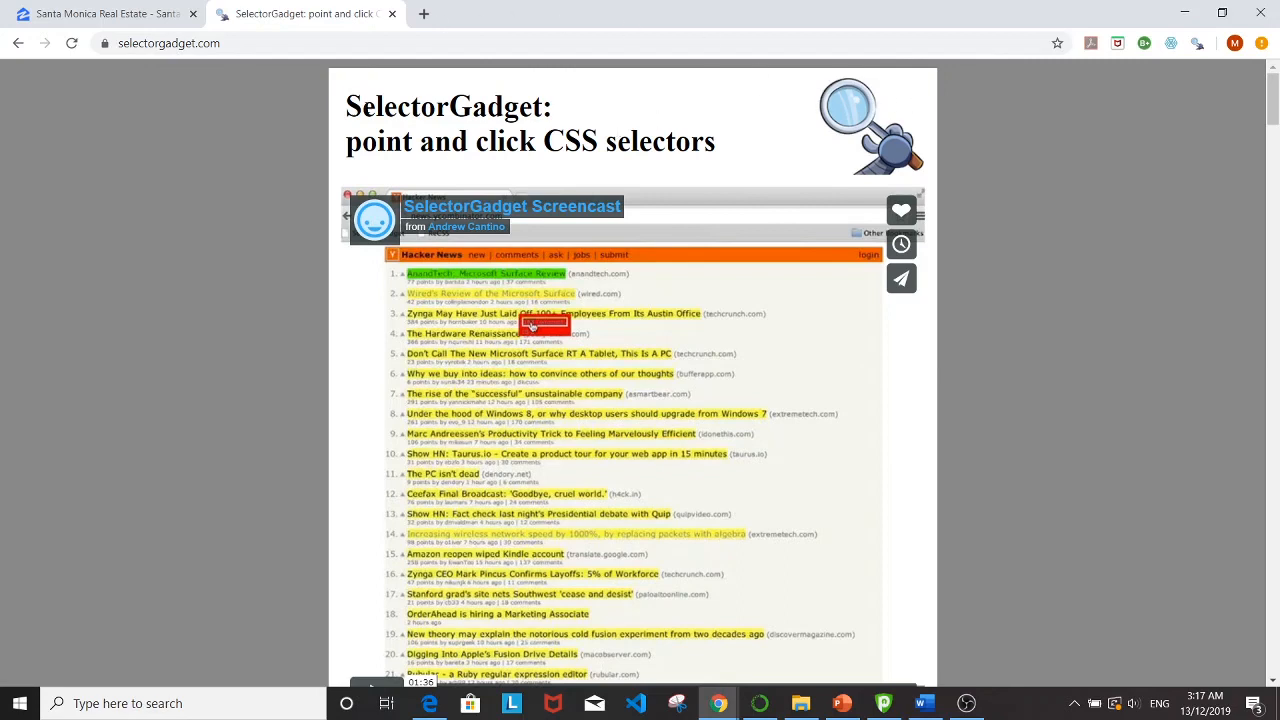
pyautogui.moveTo(1116, 240)
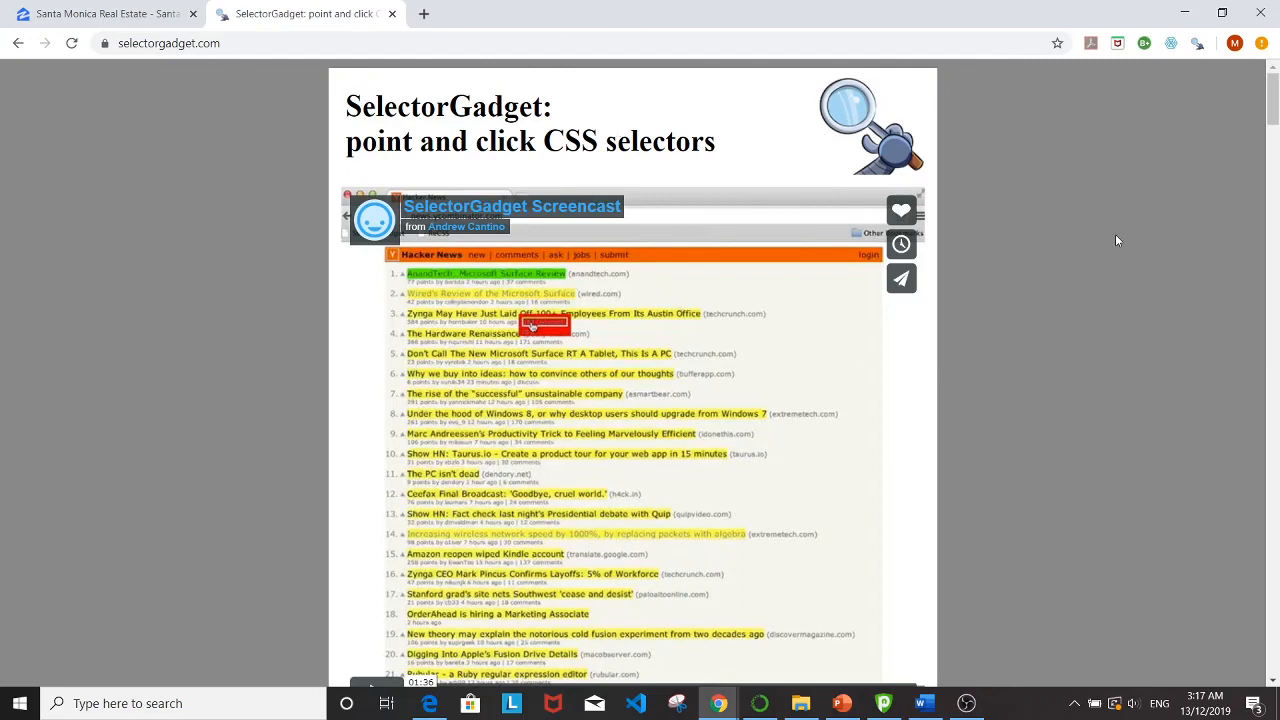
pyautogui.scroll(-3)
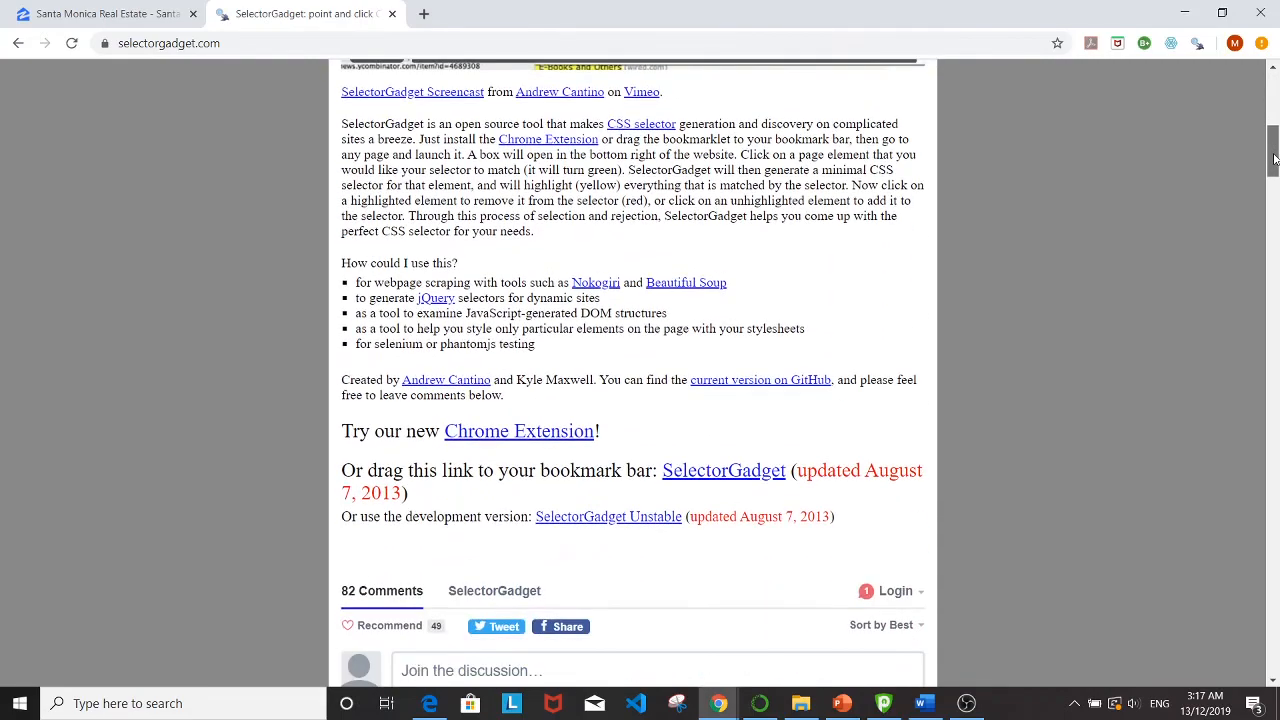
pyautogui.scroll(-3)
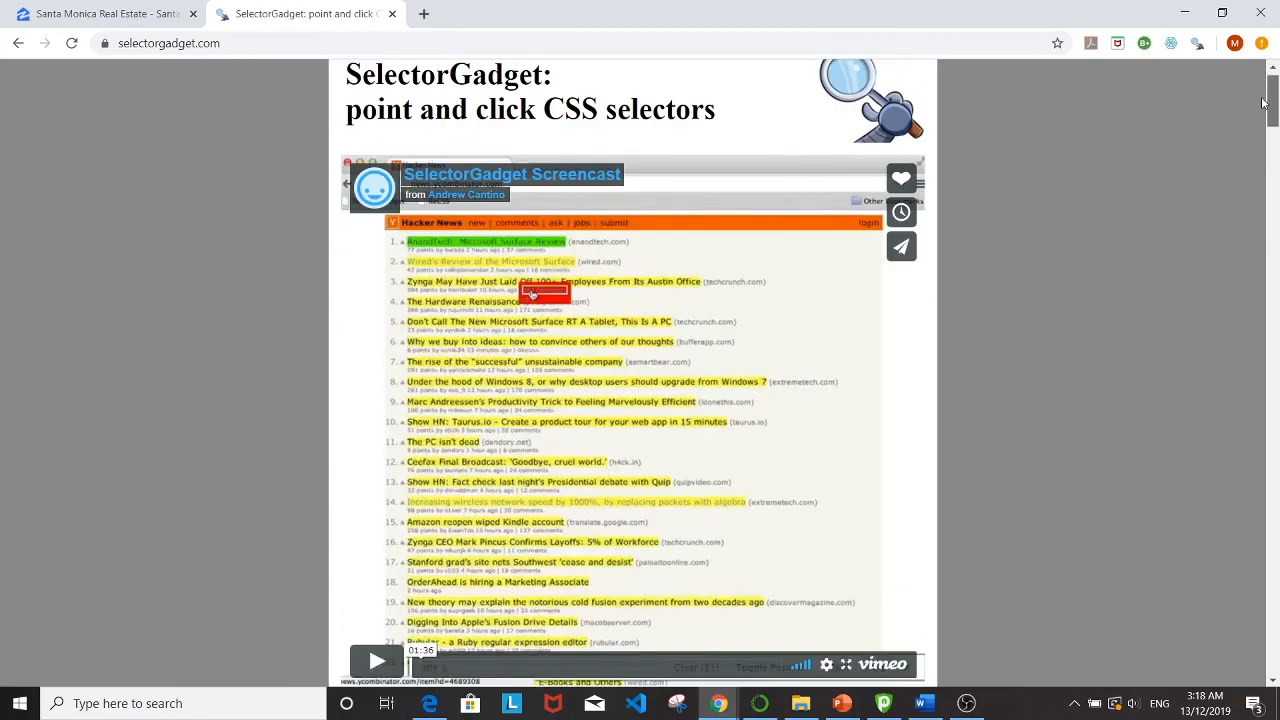
pyautogui.scroll(-3)
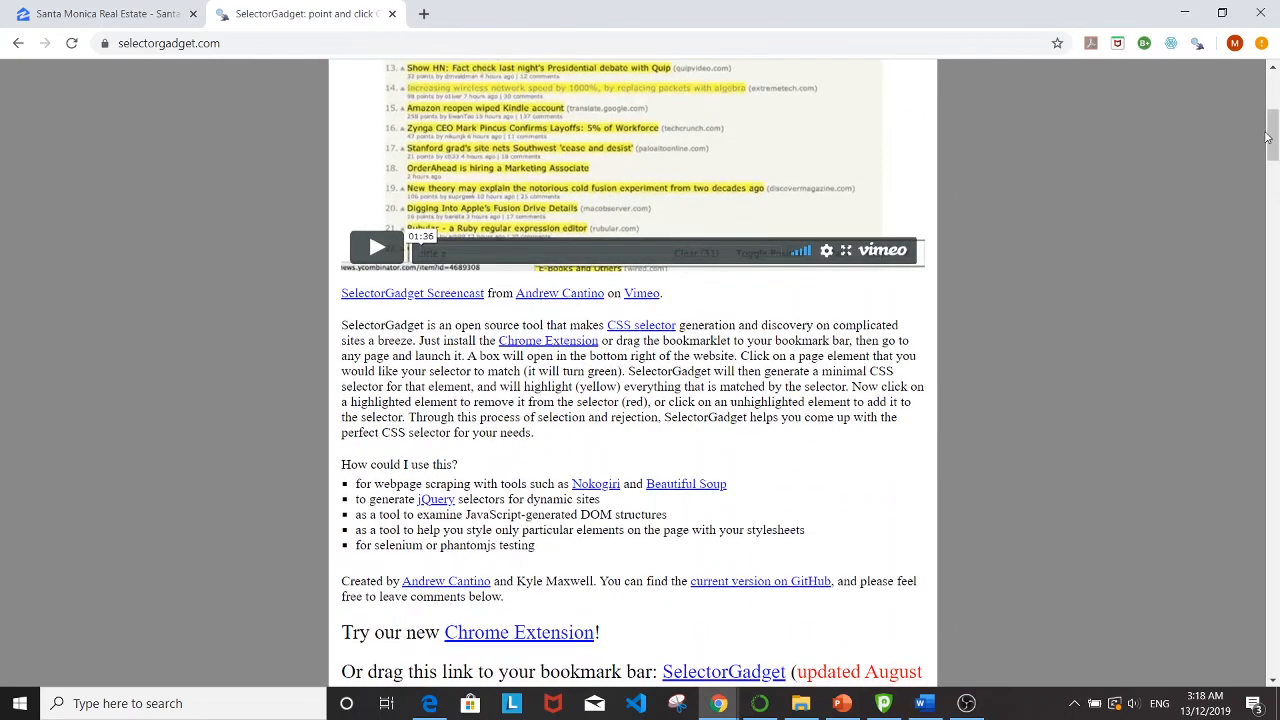
pyautogui.moveTo(1204, 92)
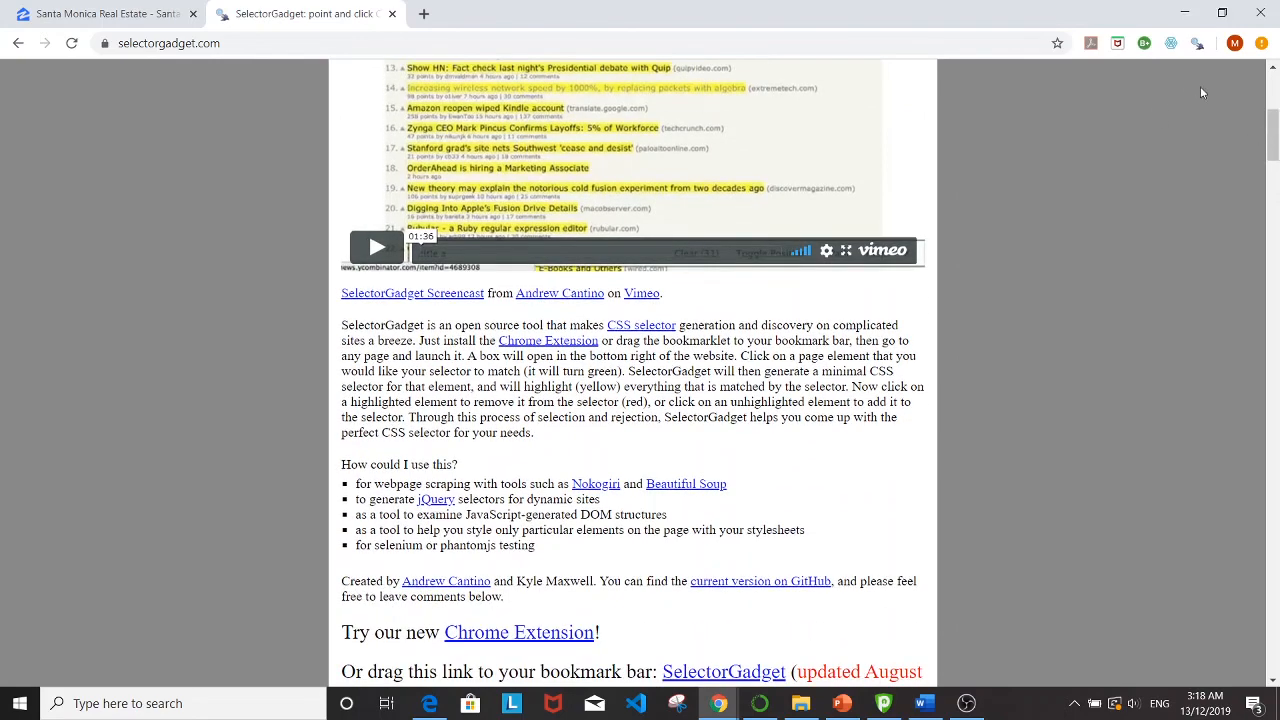
pyautogui.scroll(3)
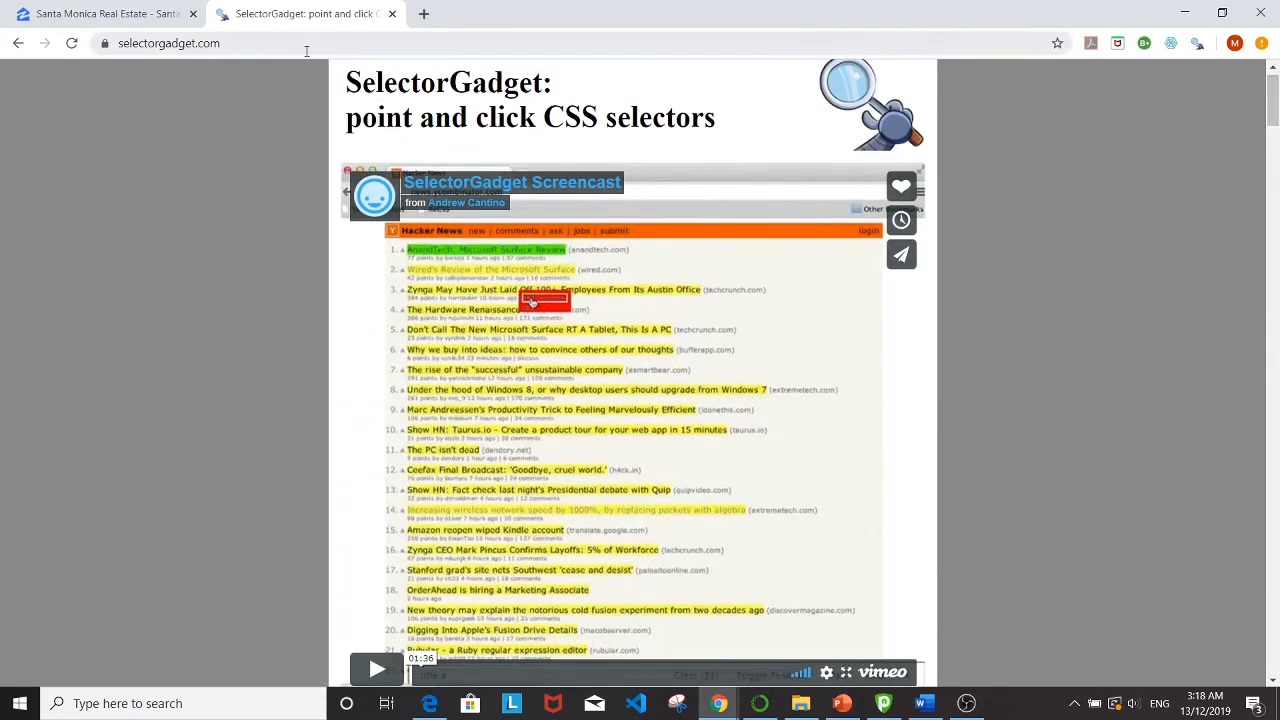
pyautogui.moveTo(100, 14)
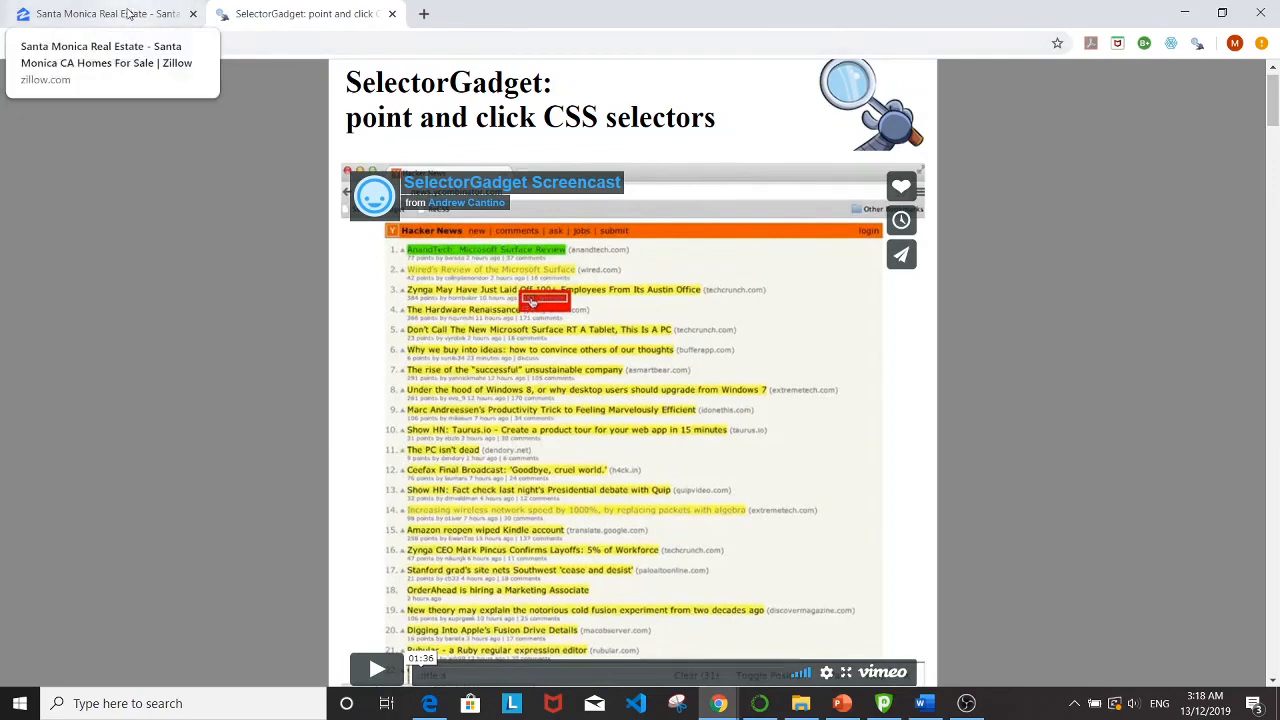
# Step: Reveal the .list-card-price and heading selectors on the Zillow listings, then clear the picks
pyautogui.click(100, 14)
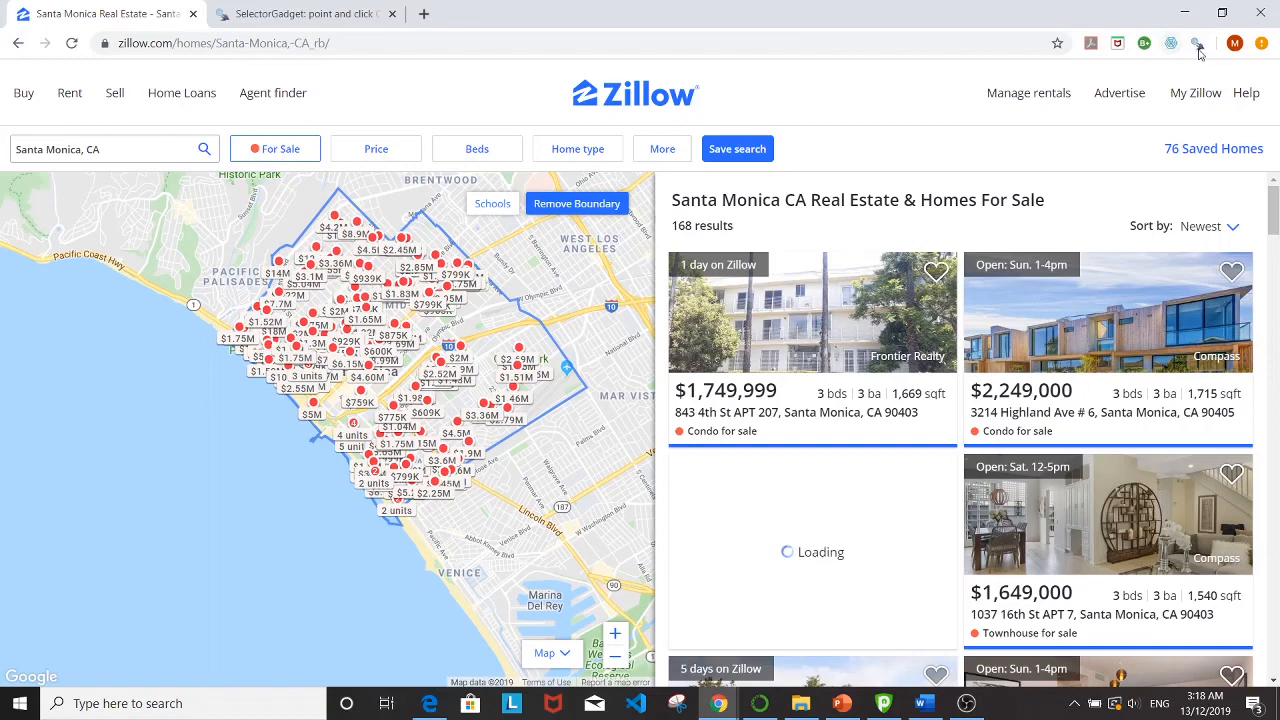
pyautogui.moveTo(1196, 44)
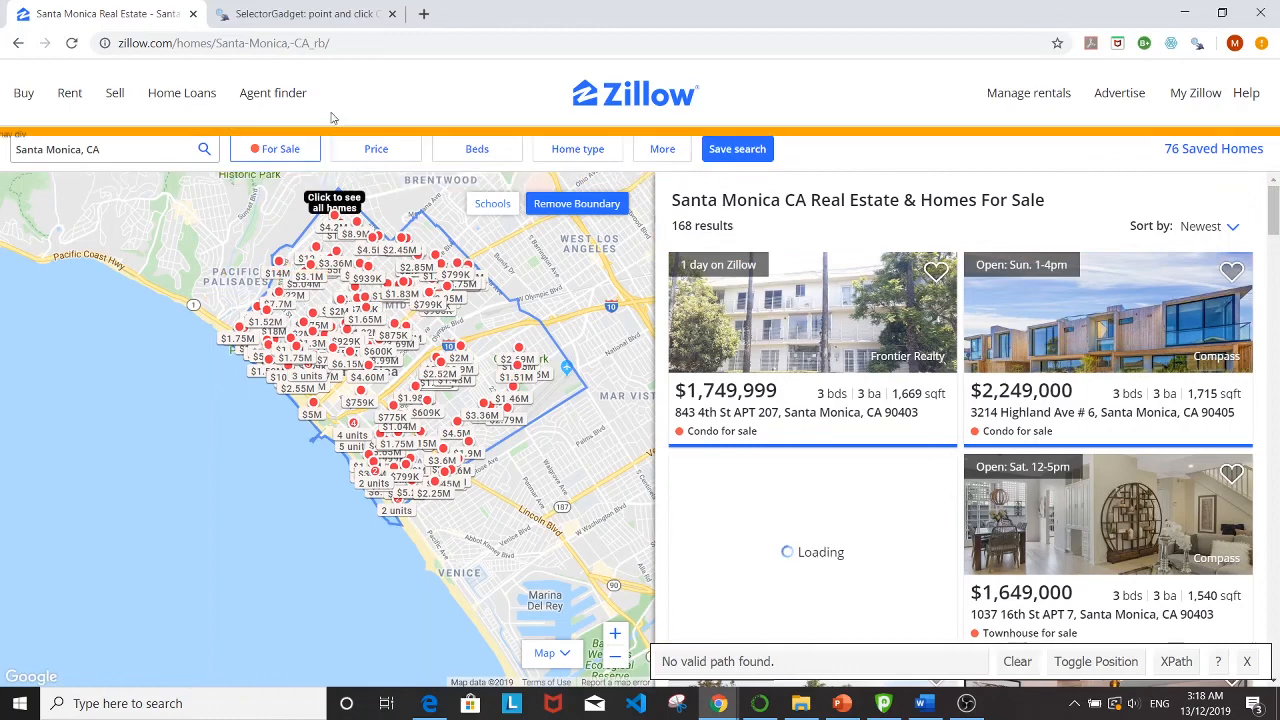
pyautogui.moveTo(710, 100)
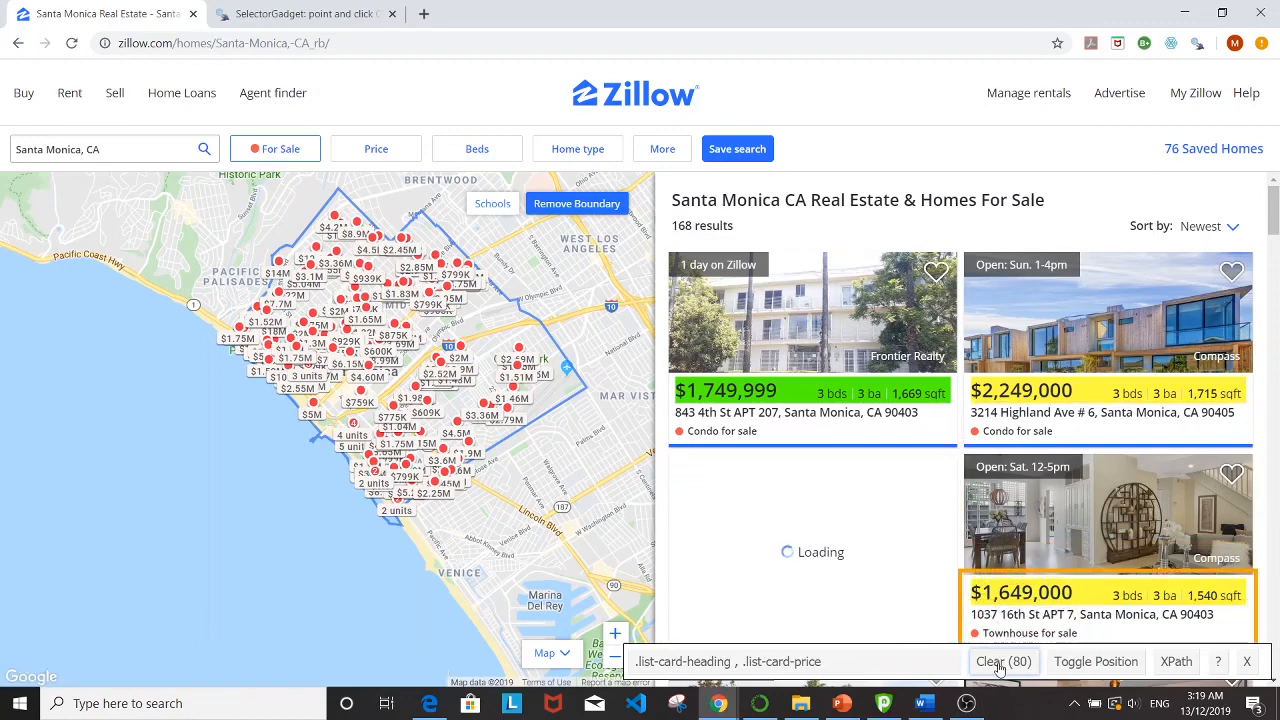
pyautogui.click(1004, 660)
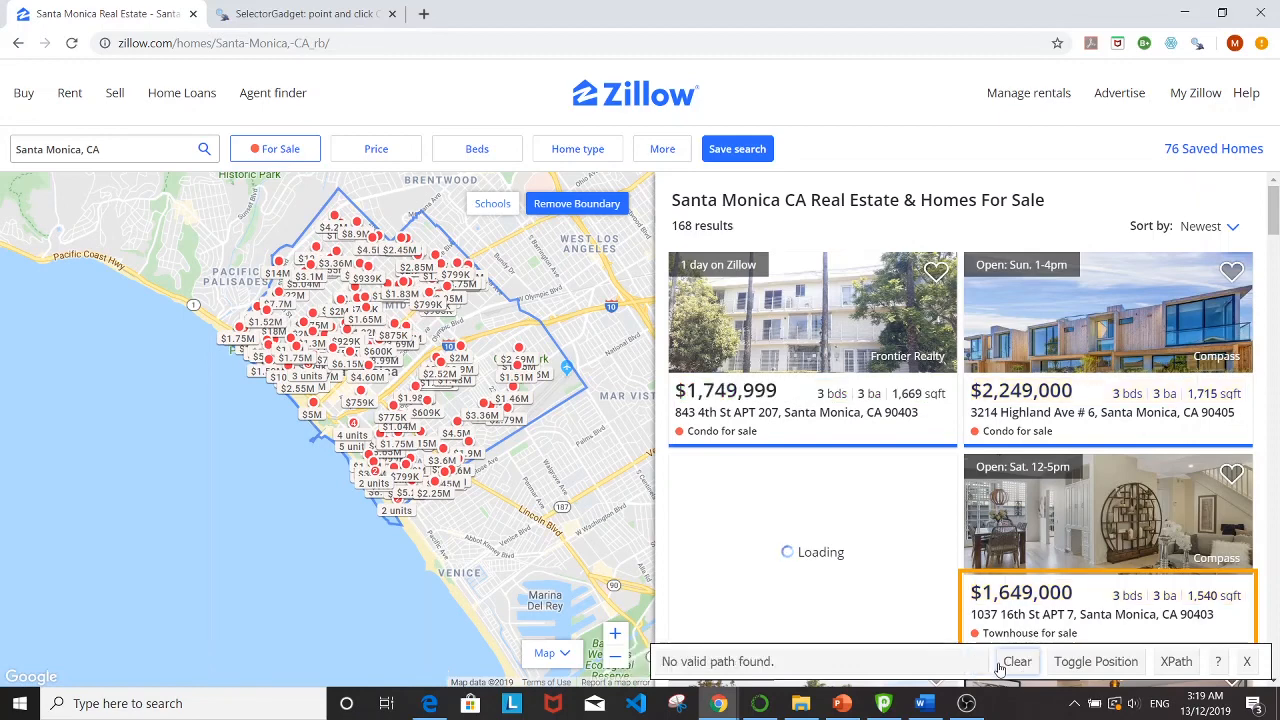
pyautogui.click(800, 412)
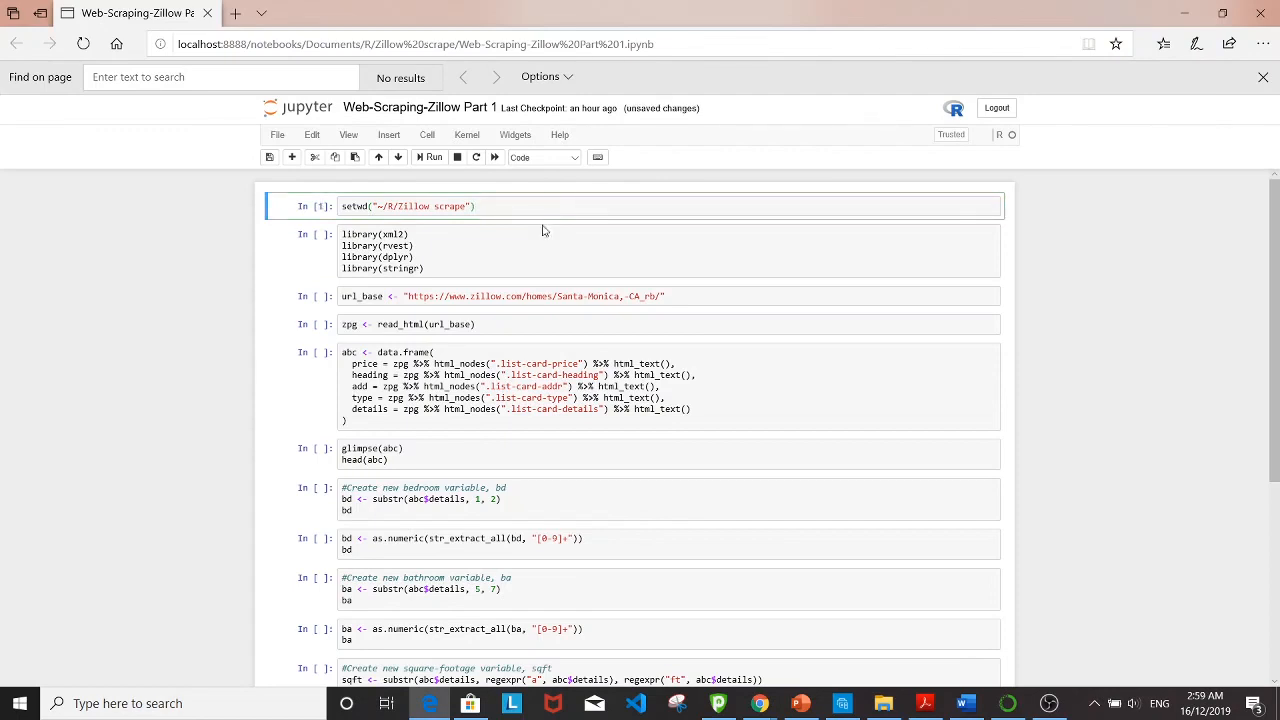
# Step: Run the library-loading, url_base and read_html(url_base) cells
pyautogui.click(536, 250)
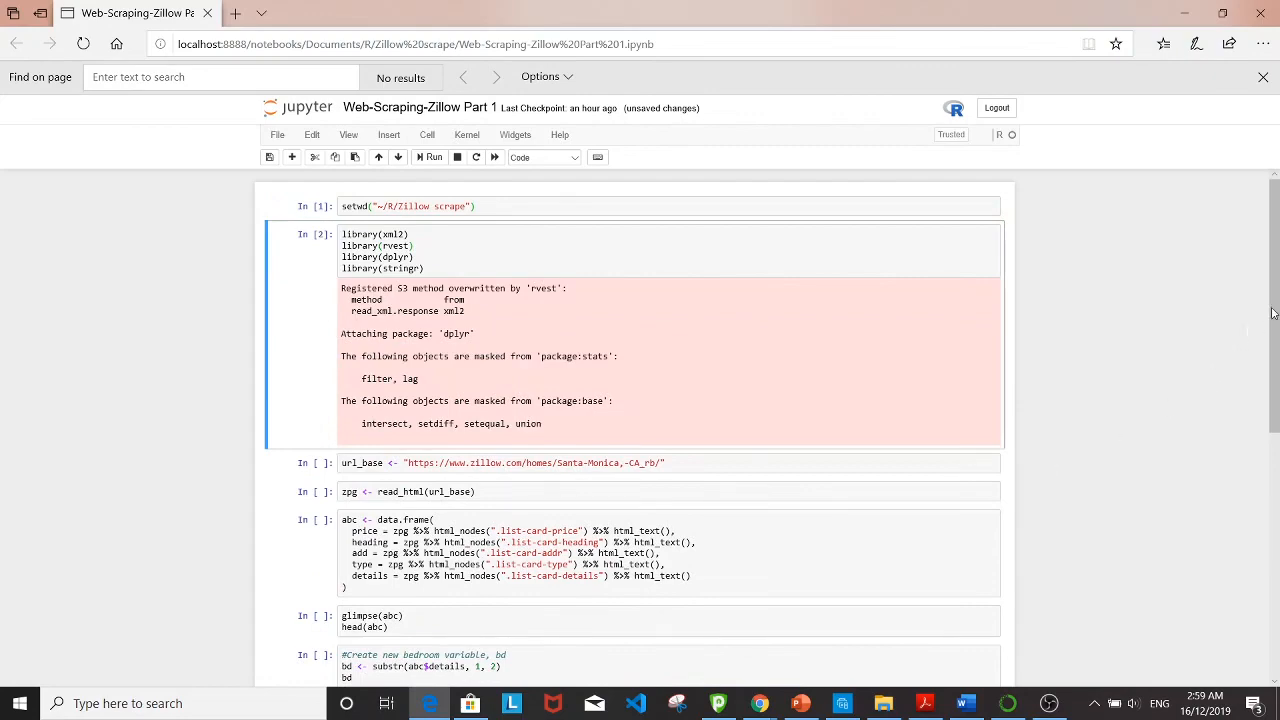
pyautogui.scroll(-3)
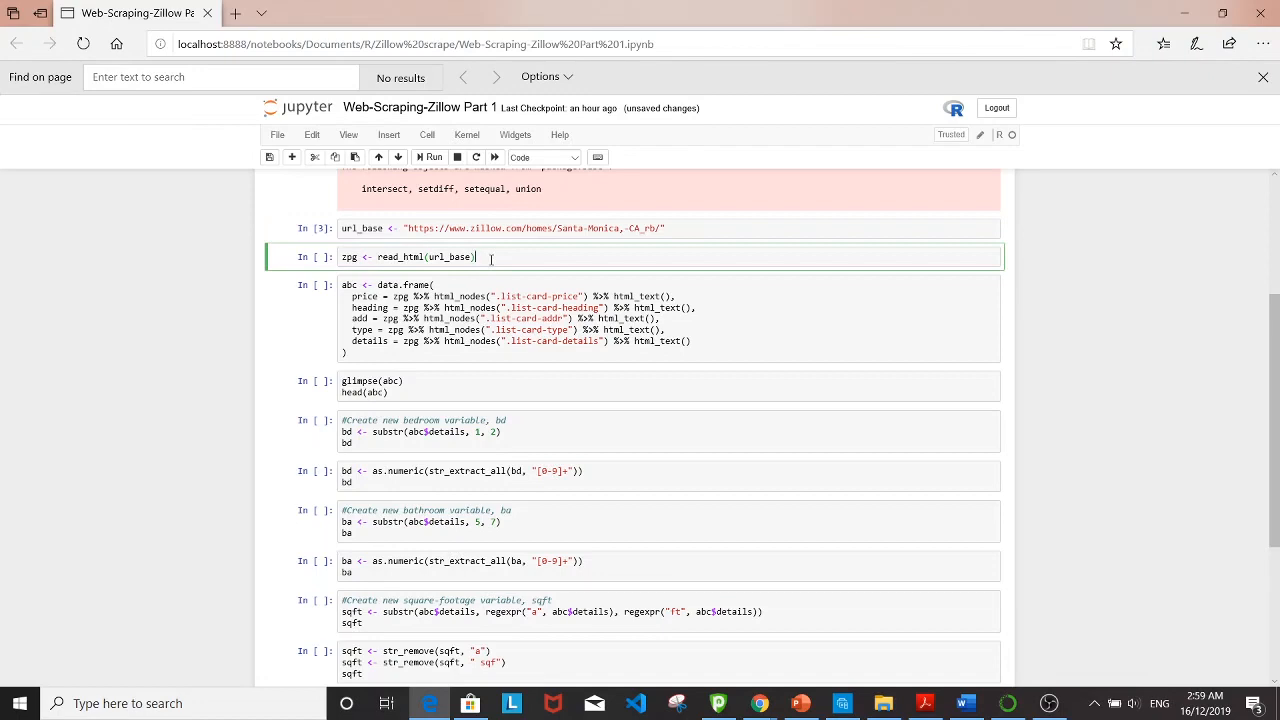
pyautogui.click(428, 156)
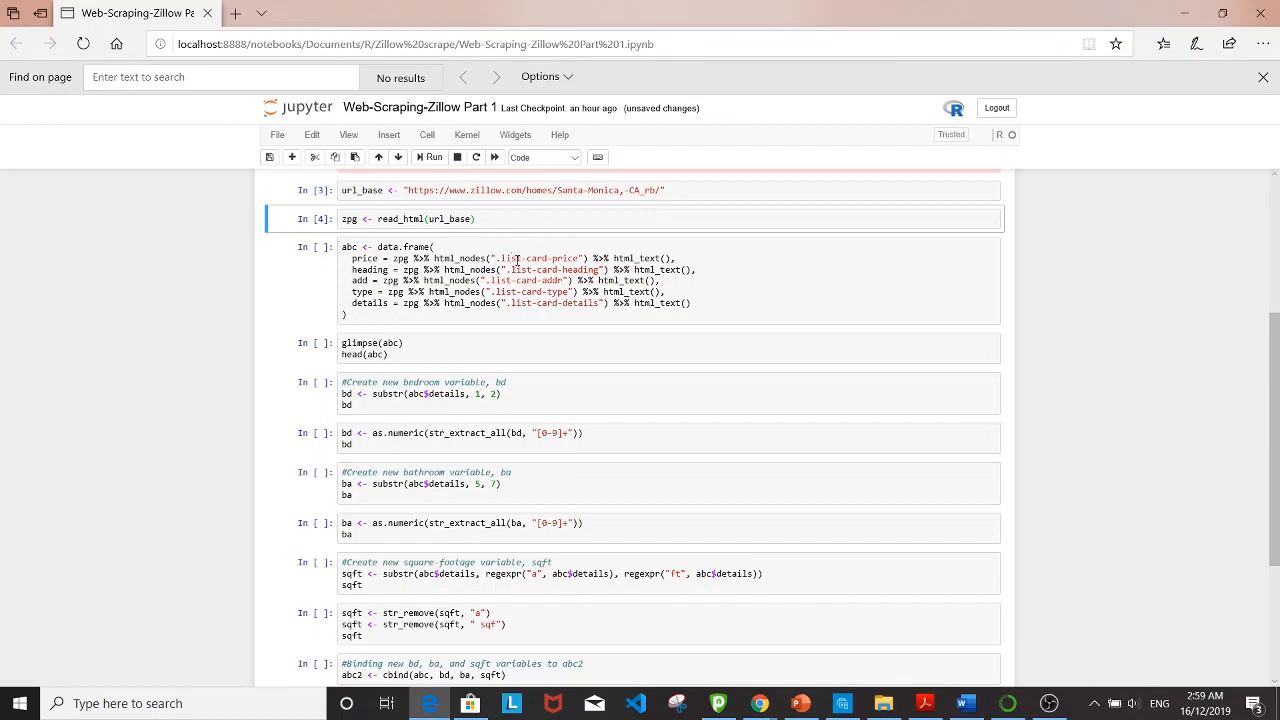
pyautogui.moveTo(540, 268)
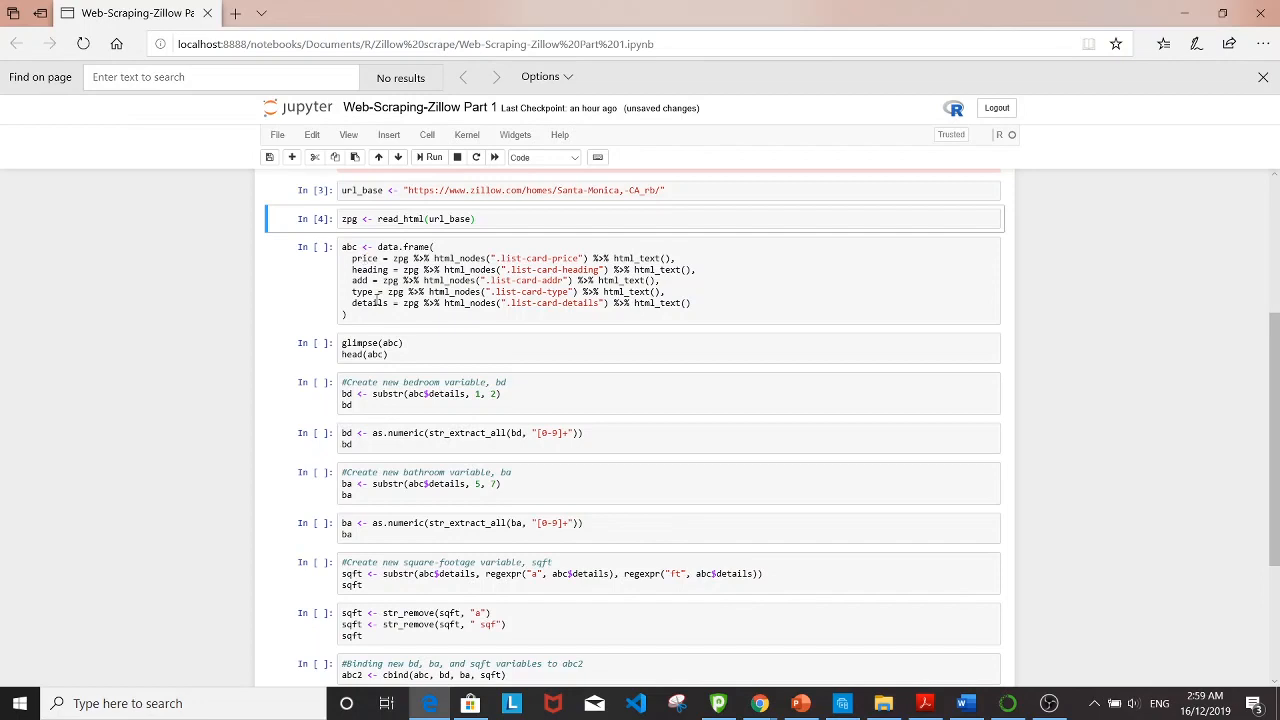
pyautogui.moveTo(508, 260)
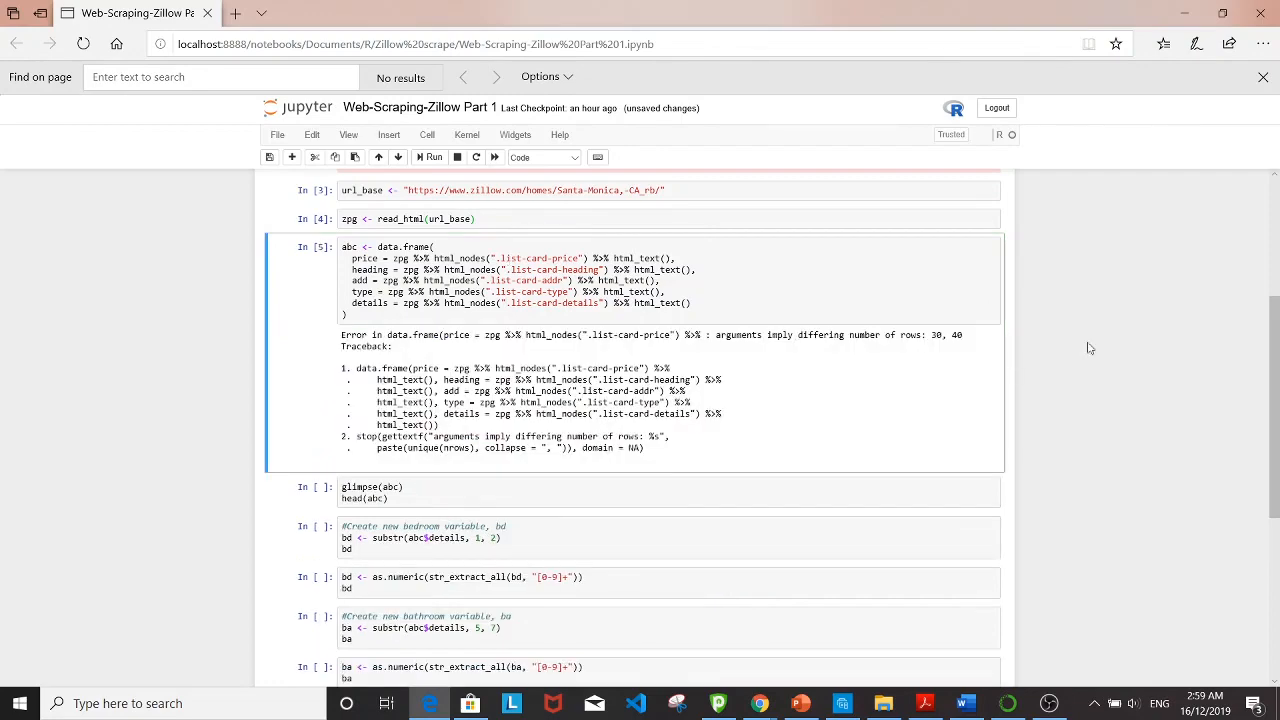
# Step: Run glimpse(abc) showing 40 observations of price, heading, add, type and details
pyautogui.scroll(-3)
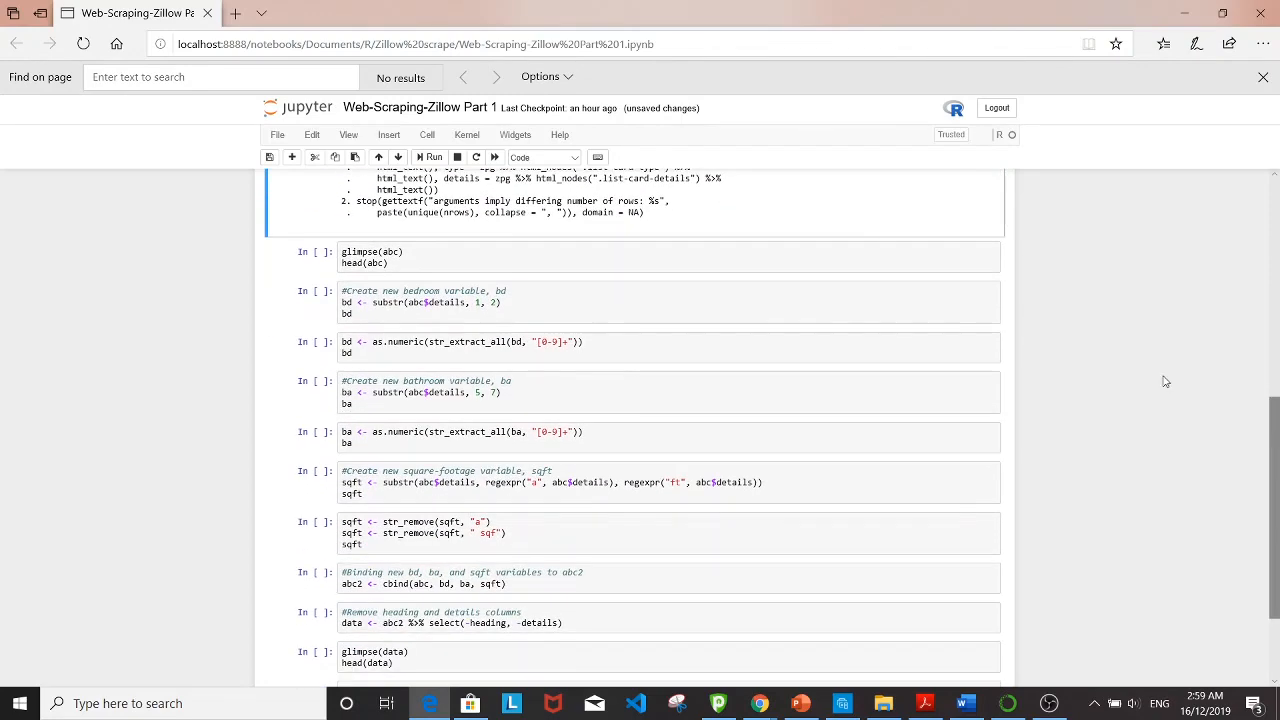
pyautogui.click(428, 156)
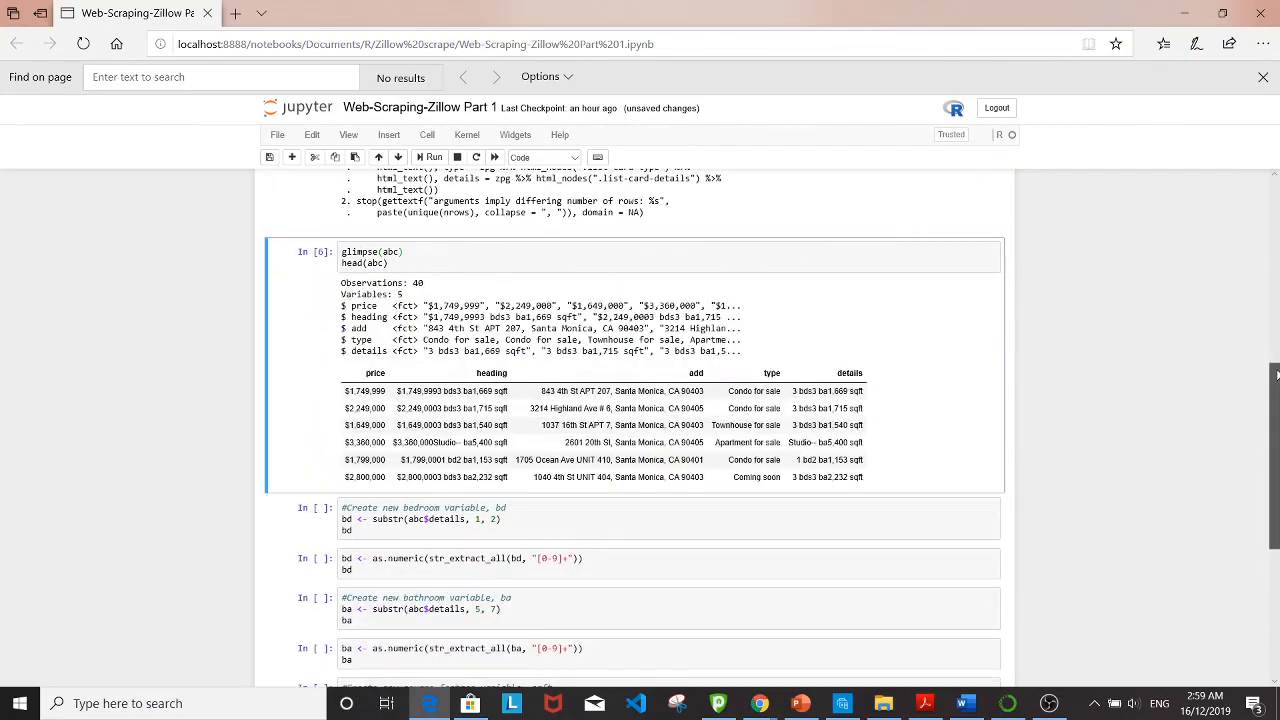
pyautogui.scroll(-3)
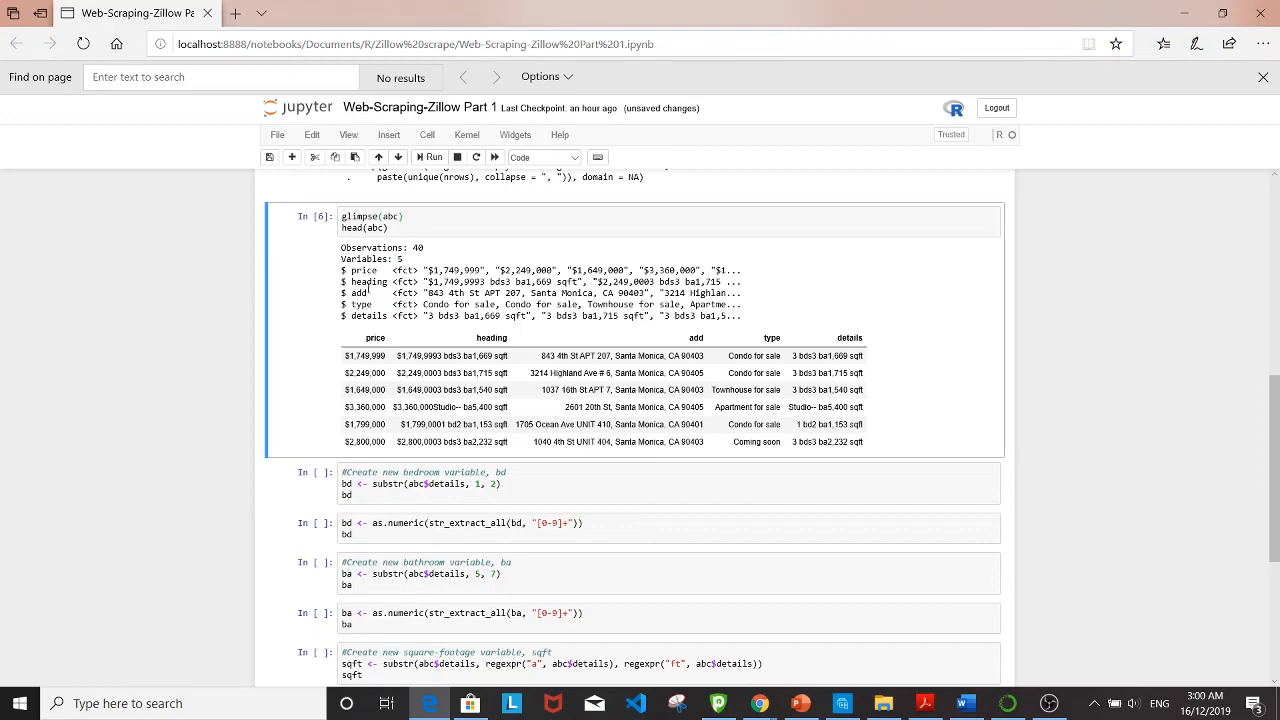
pyautogui.moveTo(544, 332)
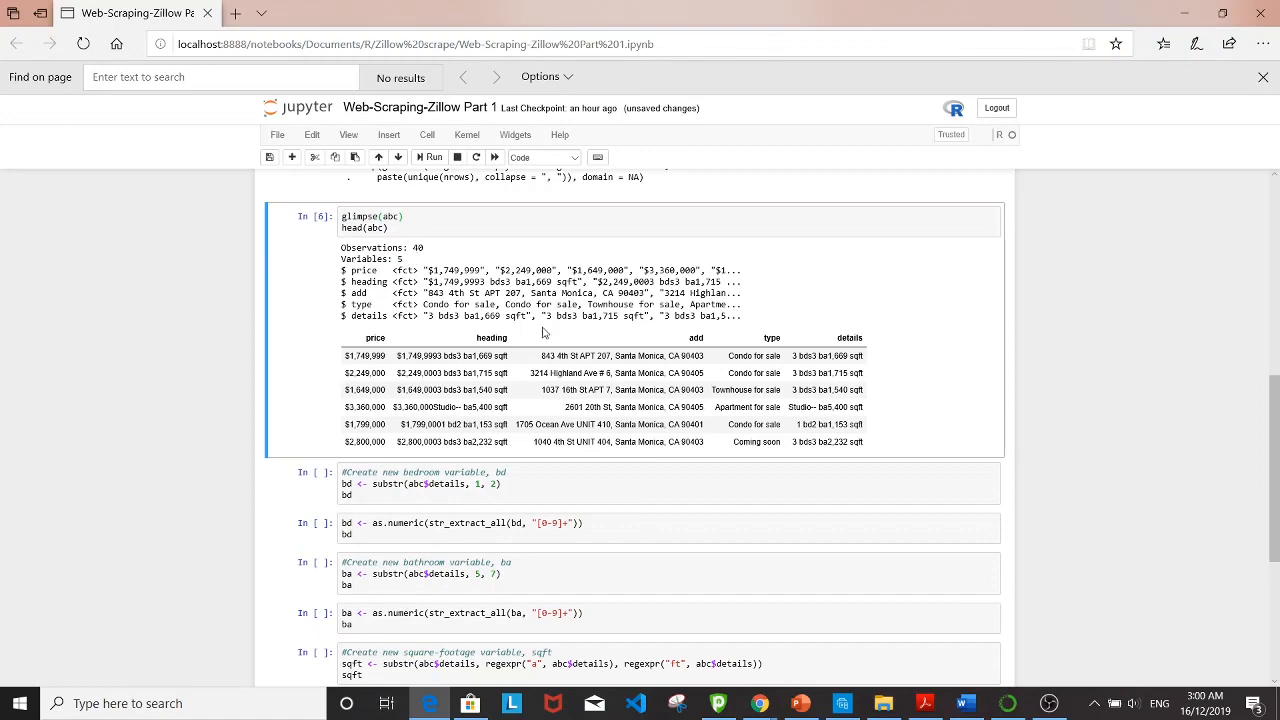
pyautogui.scroll(-3)
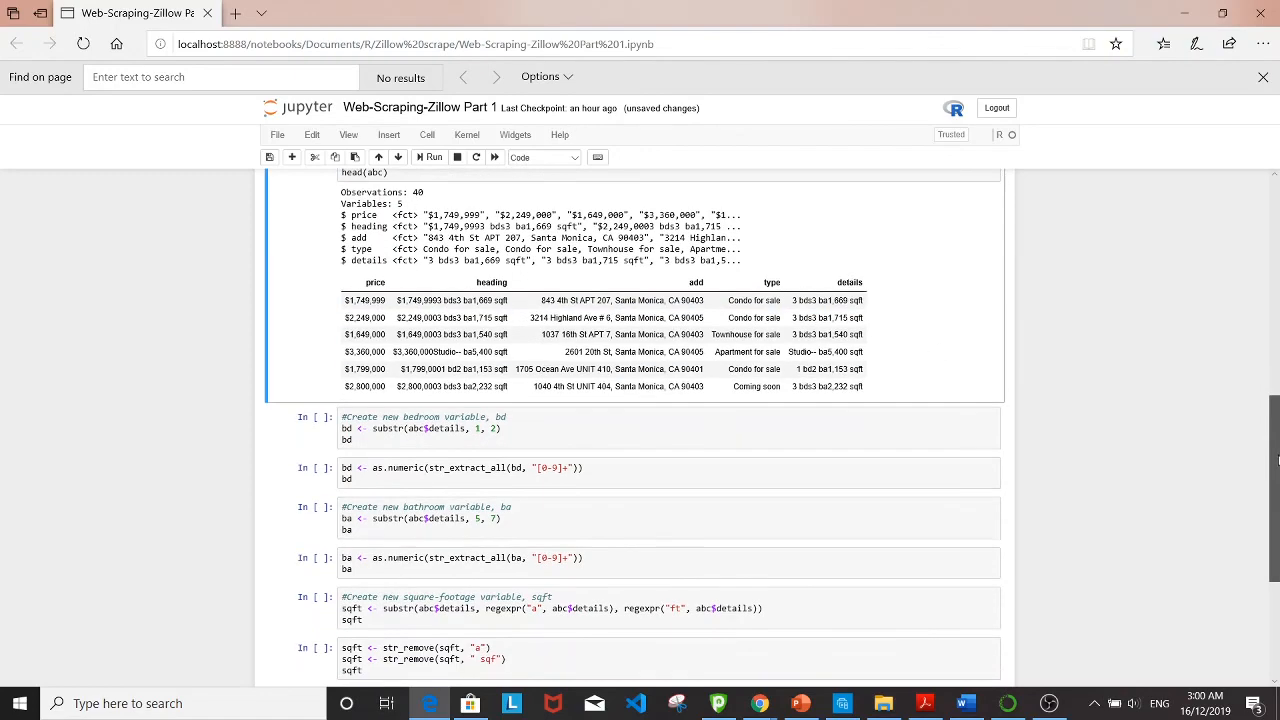
pyautogui.scroll(-3)
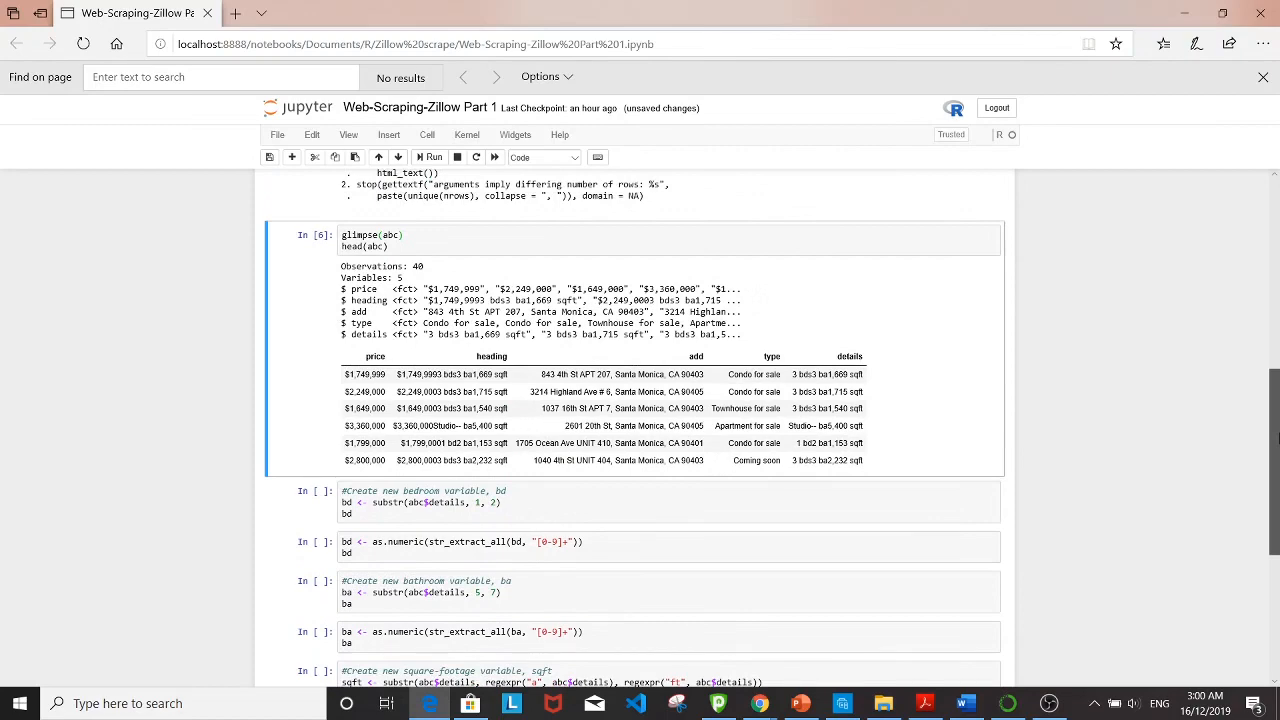
pyautogui.scroll(-3)
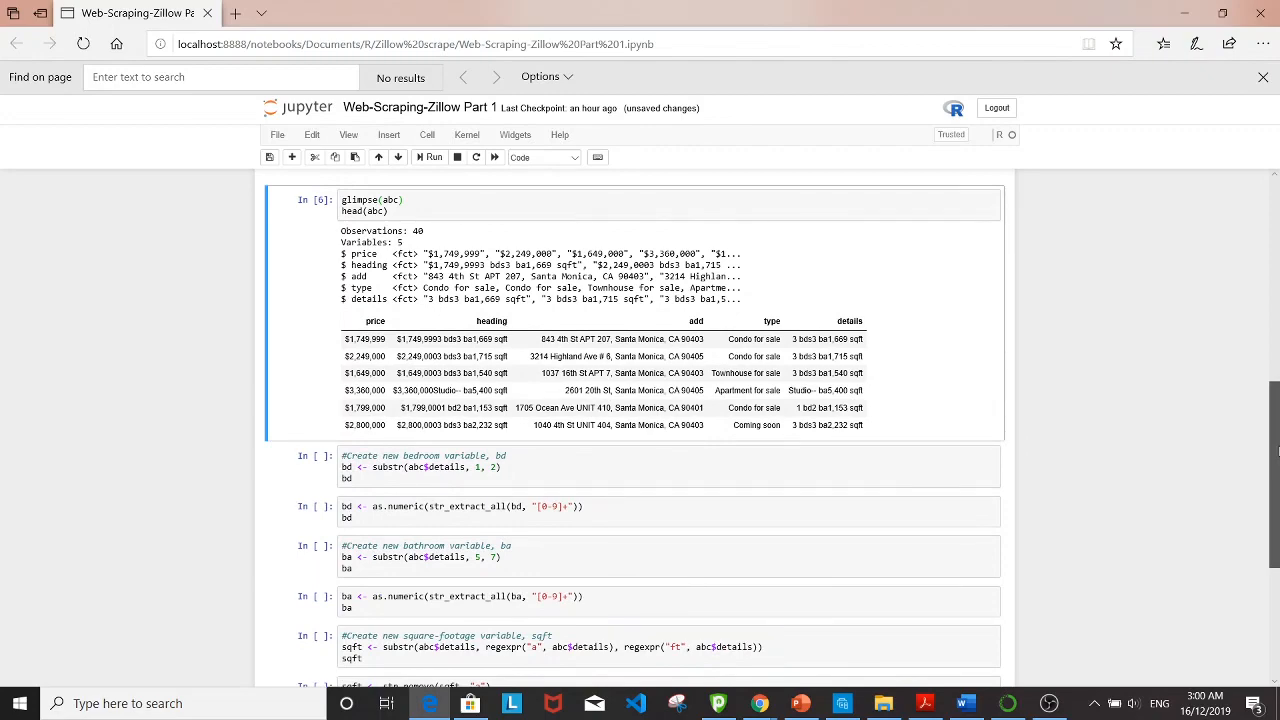
pyautogui.scroll(-3)
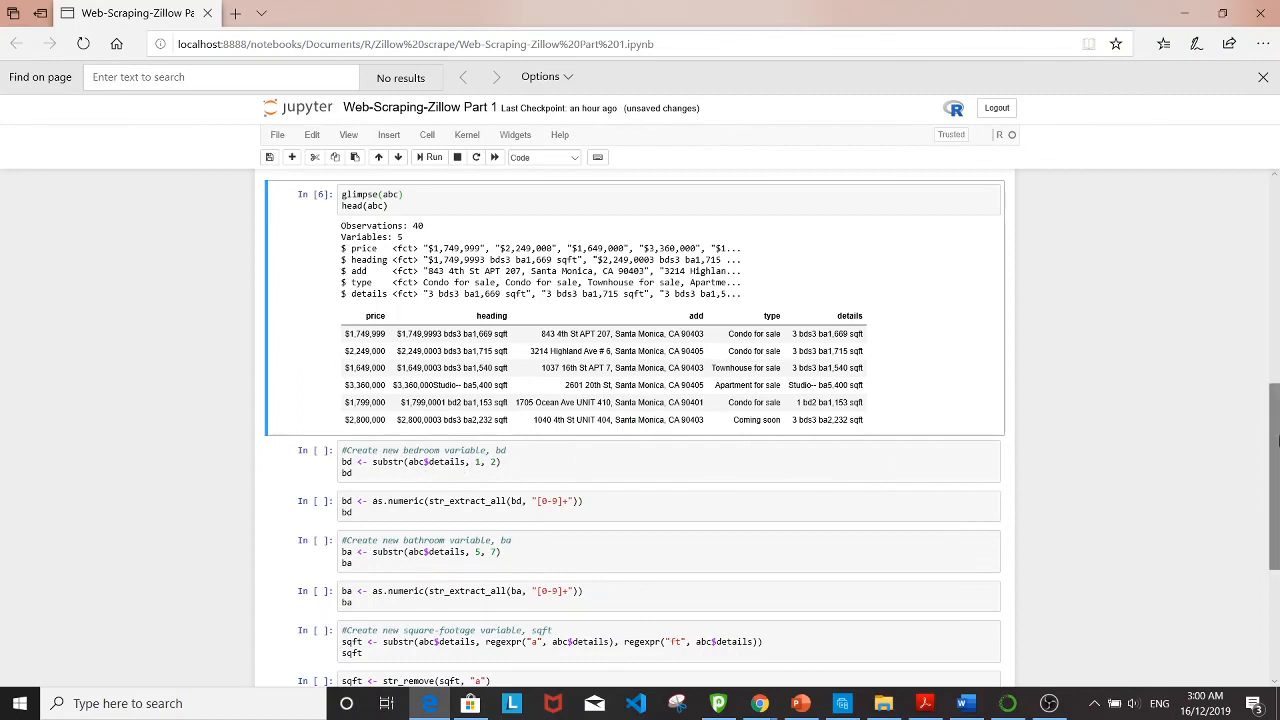
pyautogui.scroll(-3)
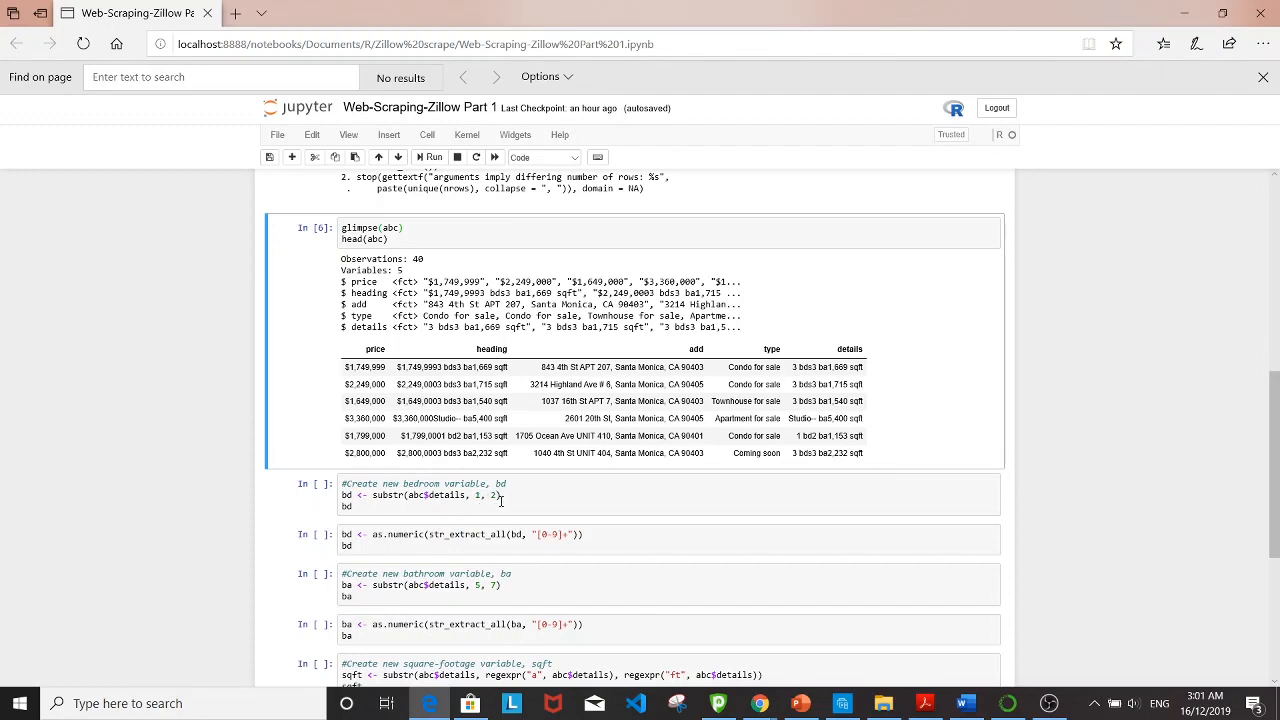
# Step: Extract bedroom strings like '3' and '2' from each listing's details into bd
pyautogui.click(530, 500)
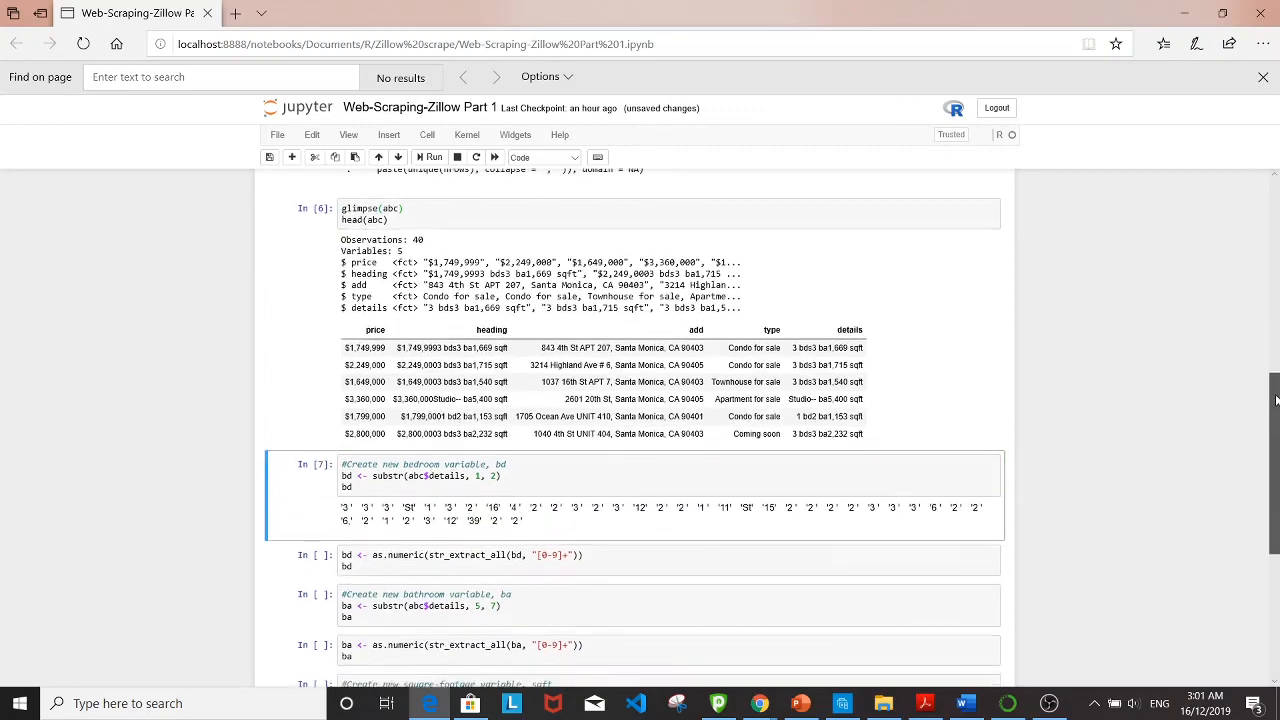
pyautogui.scroll(-3)
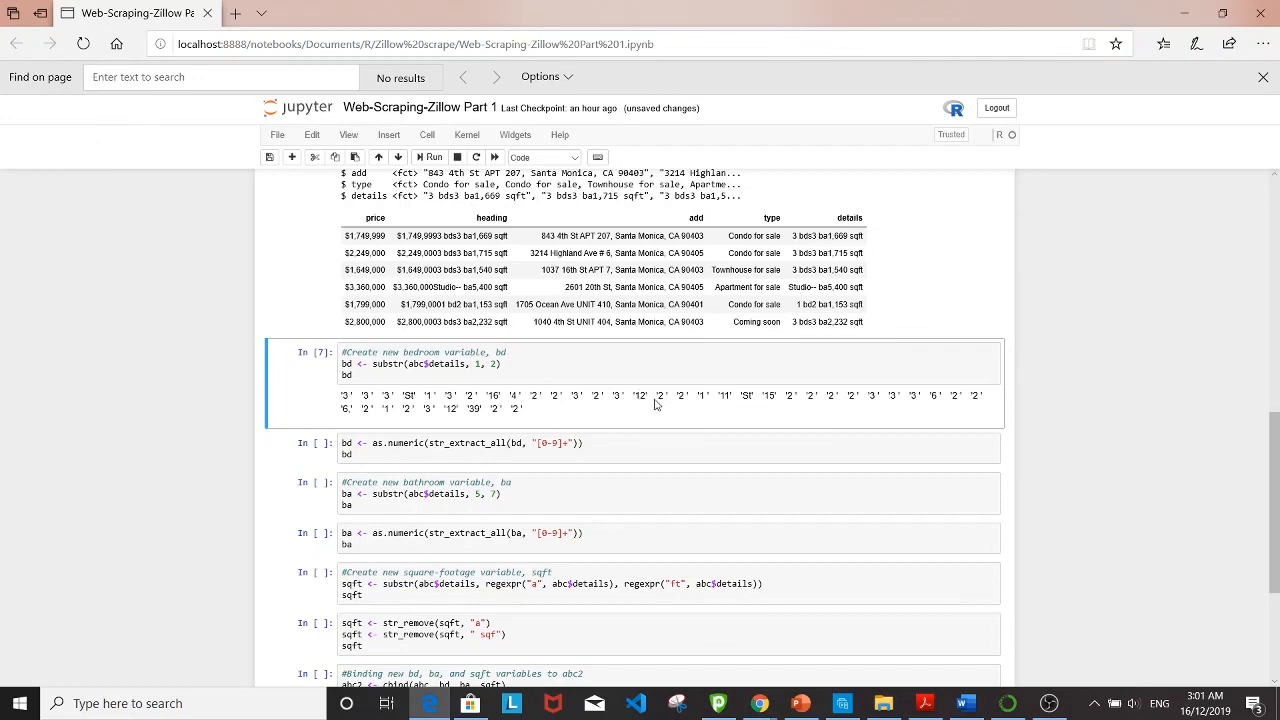
pyautogui.moveTo(660, 410)
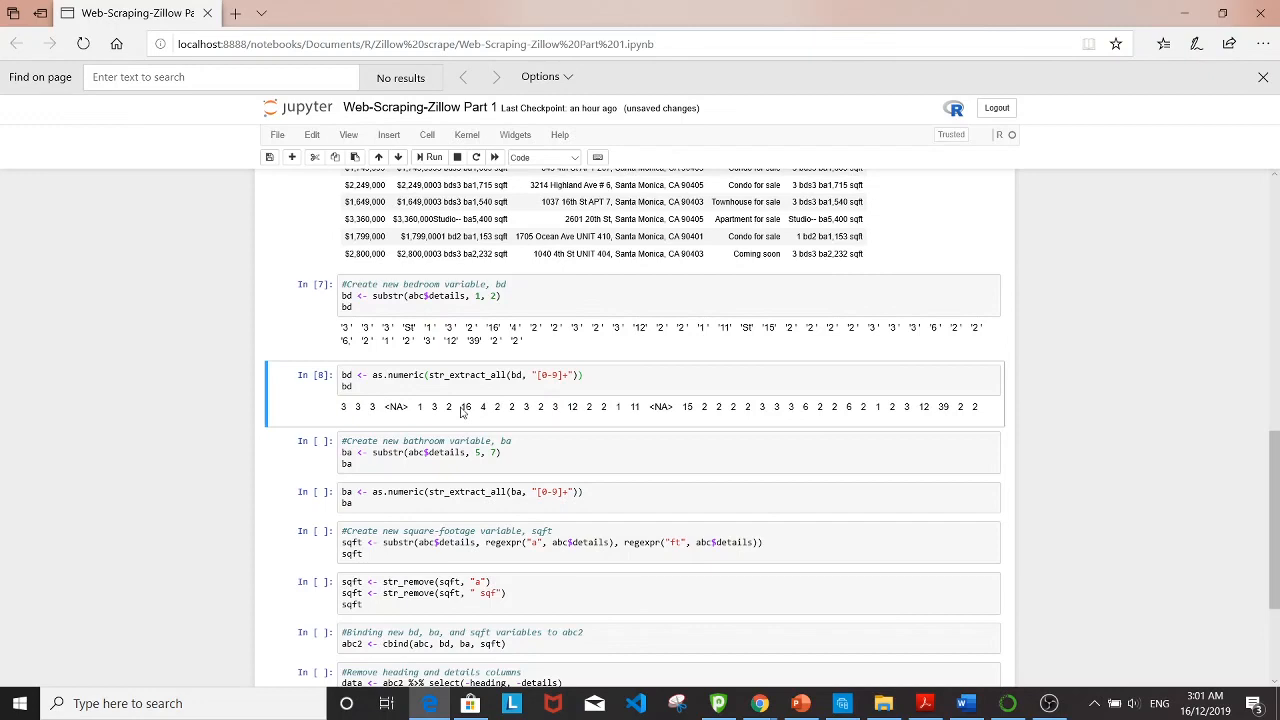
pyautogui.moveTo(756, 420)
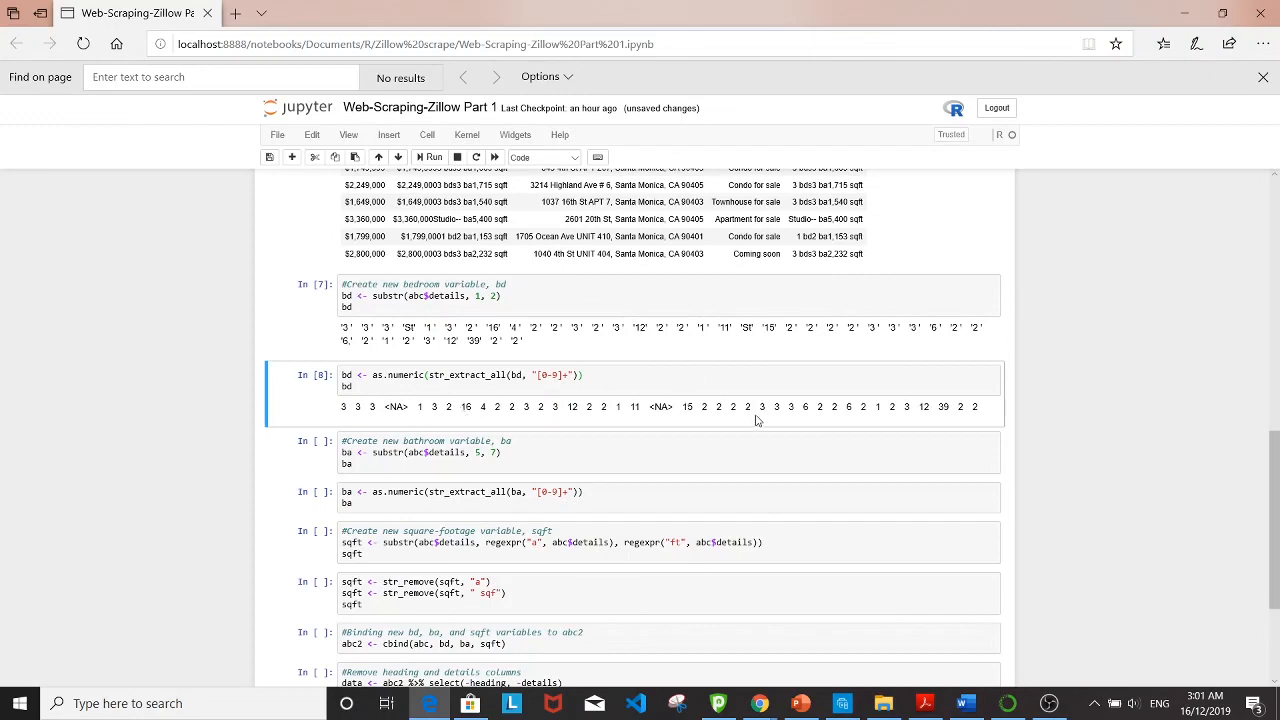
pyautogui.moveTo(1150, 512)
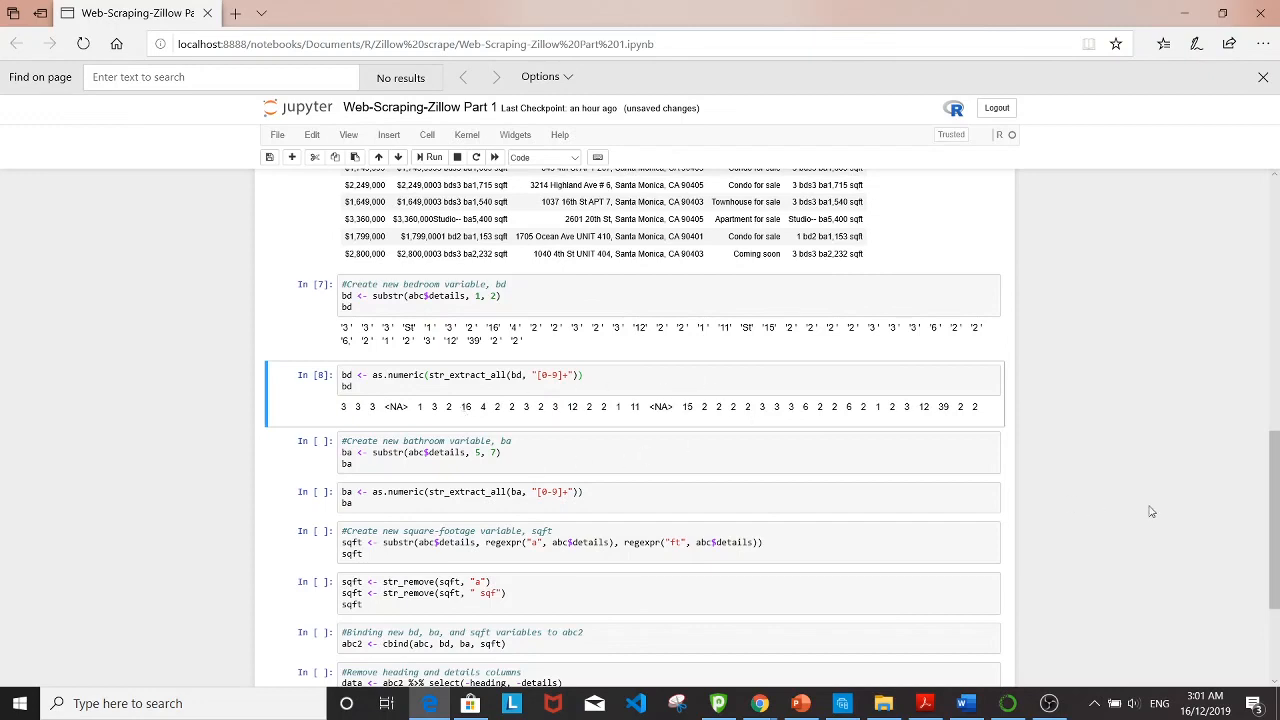
# Step: Extract bathroom strings from details and convert them to numeric ba values
pyautogui.scroll(-3)
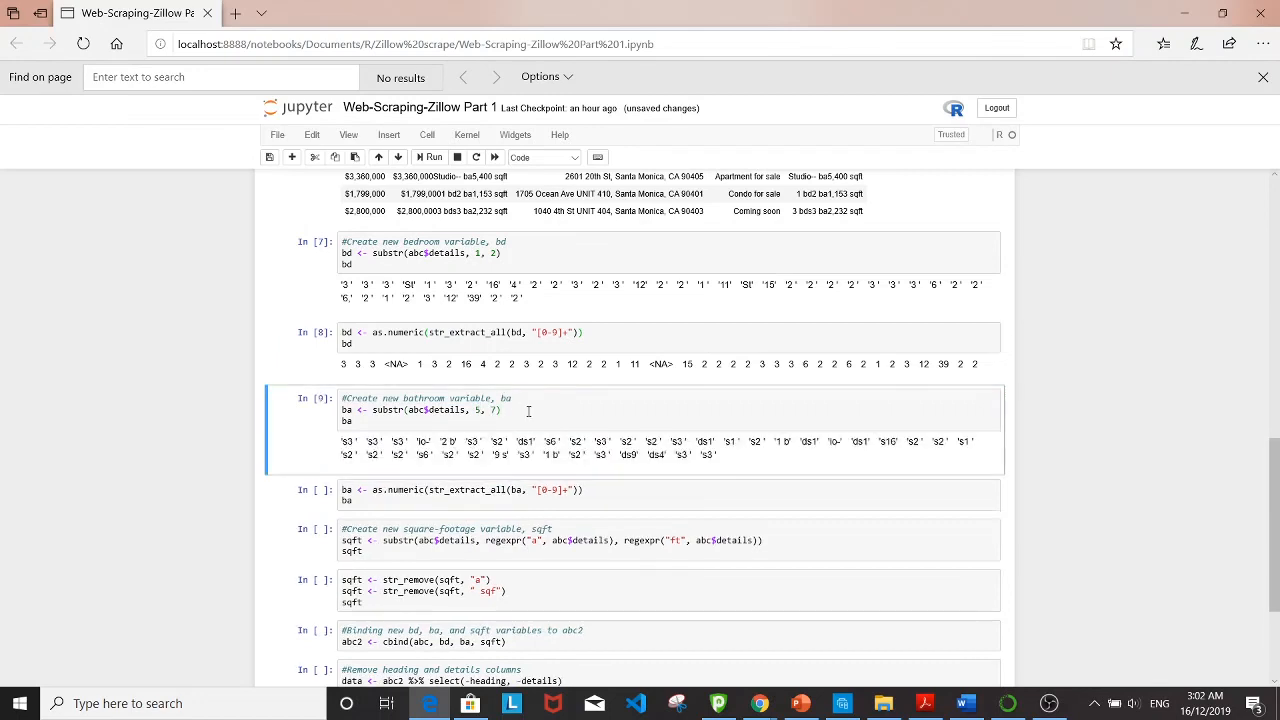
pyautogui.scroll(-3)
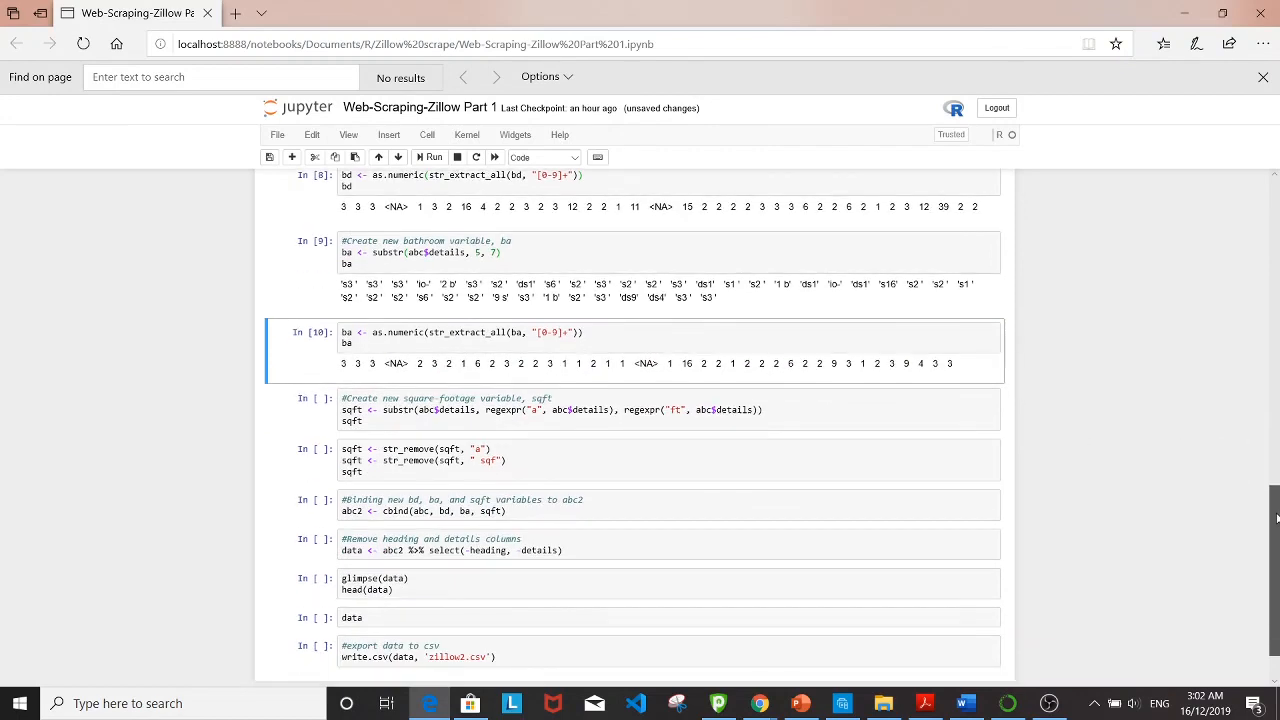
pyautogui.moveTo(784, 402)
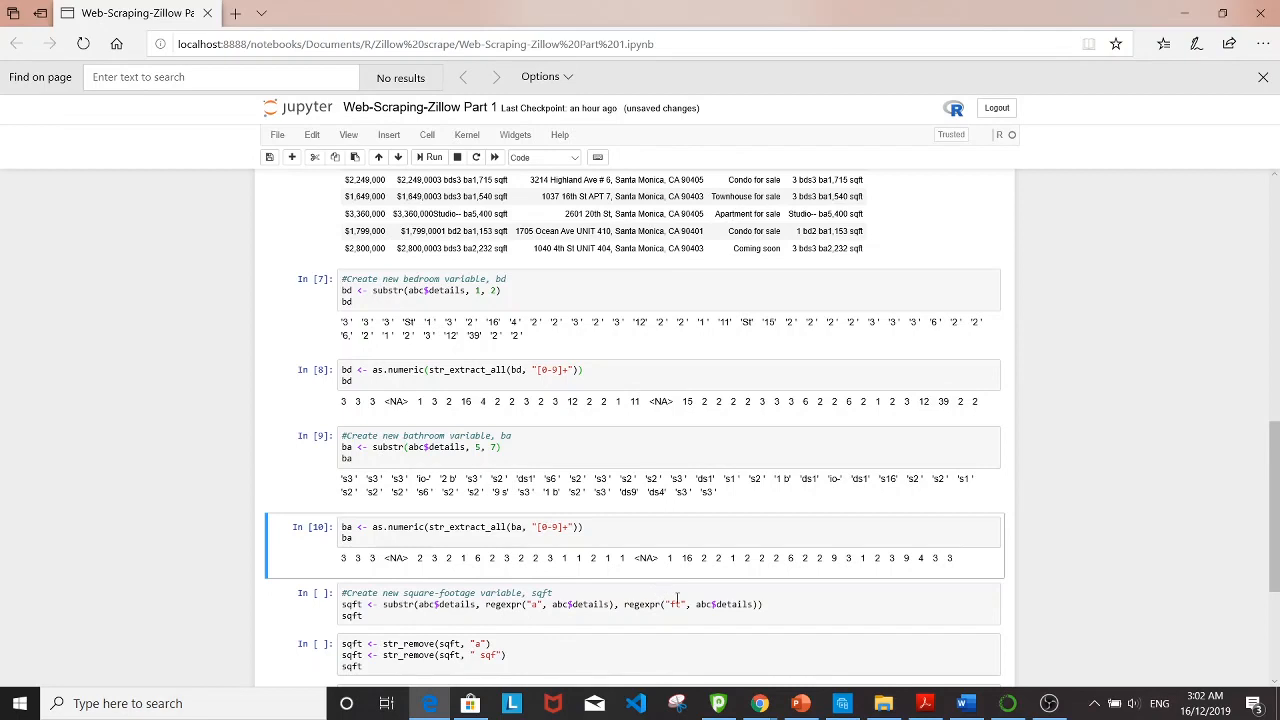
pyautogui.moveTo(530, 604)
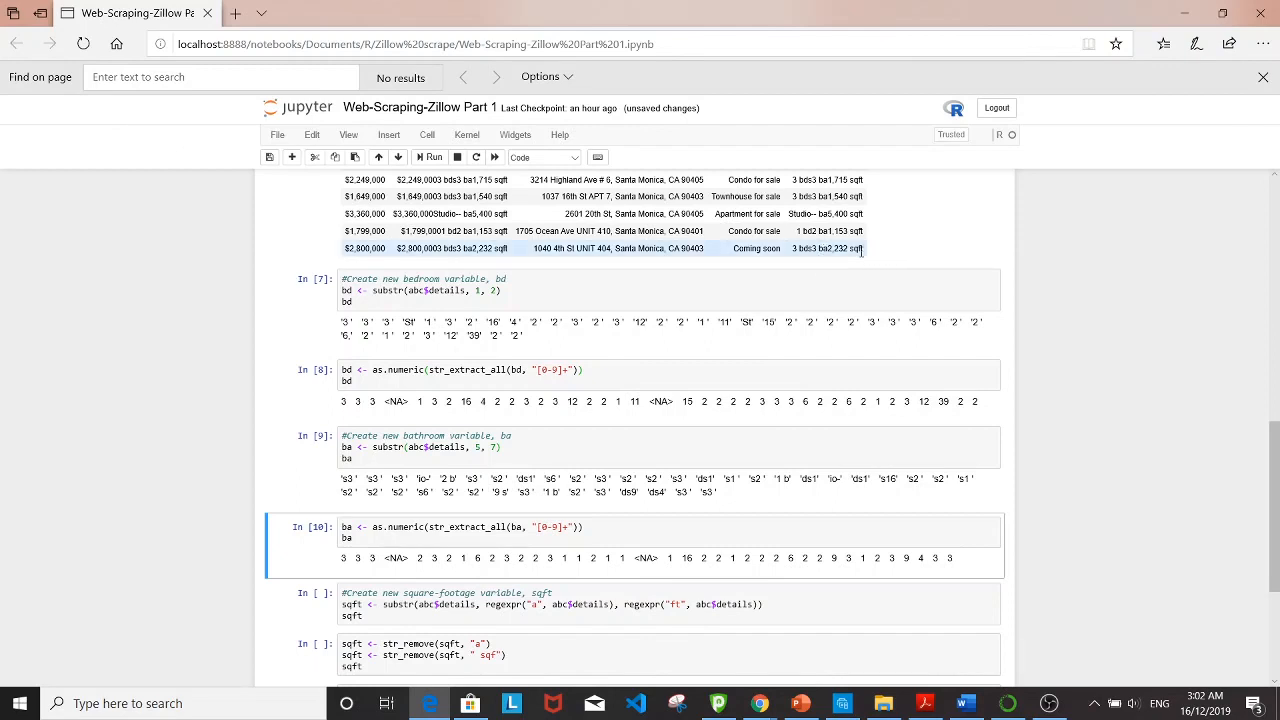
# Step: Extract square-footage strings and strip the unit text, leaving bare numbers like 1,669
pyautogui.scroll(-3)
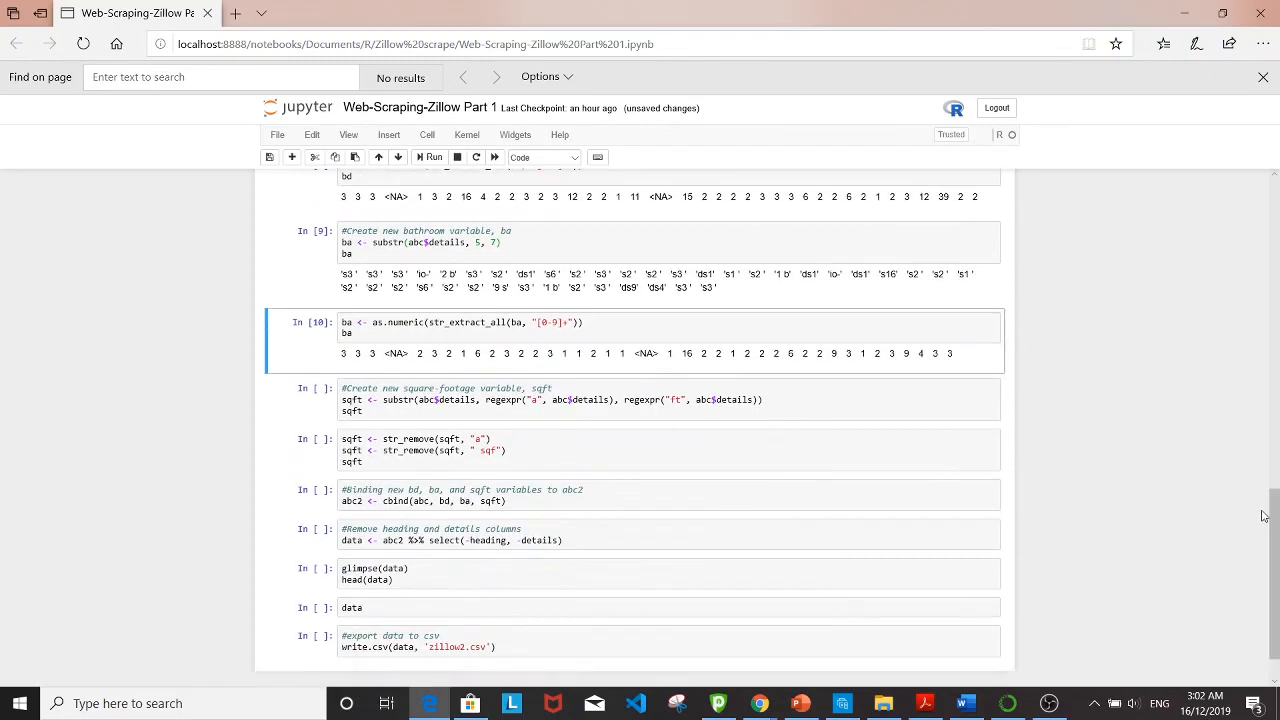
pyautogui.click(860, 400)
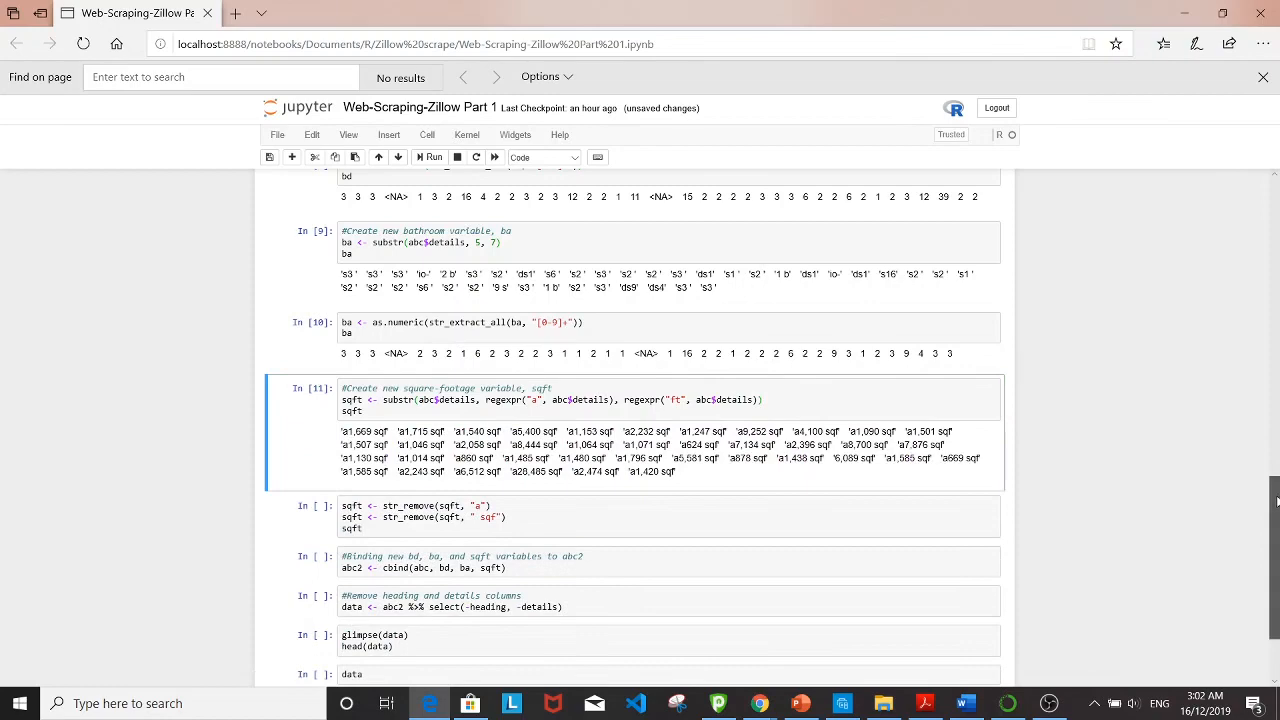
pyautogui.scroll(-3)
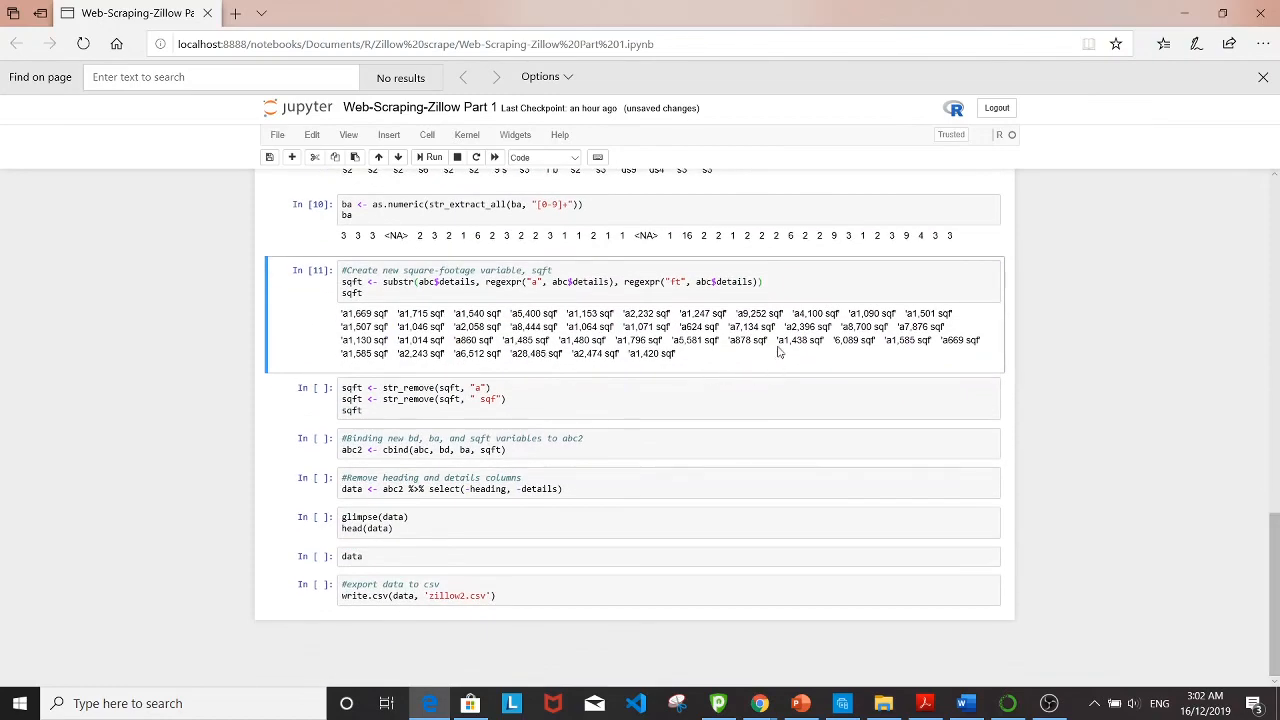
pyautogui.moveTo(788, 328)
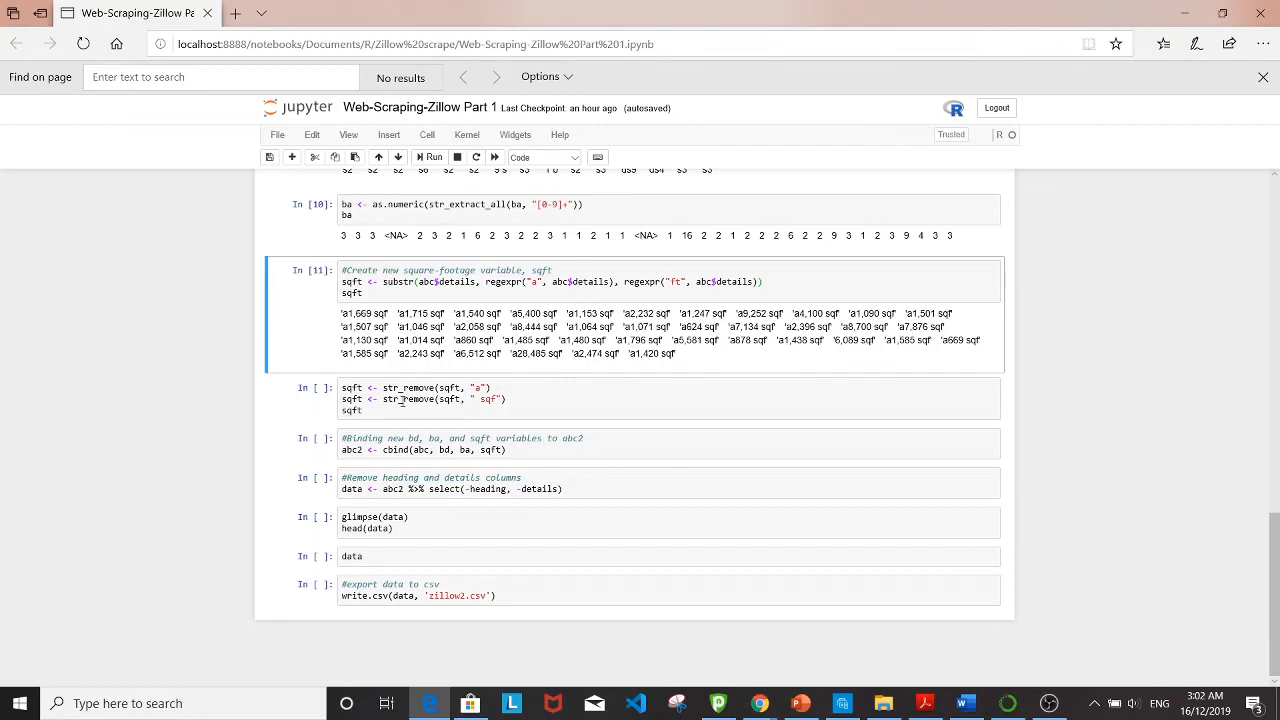
pyautogui.click(556, 410)
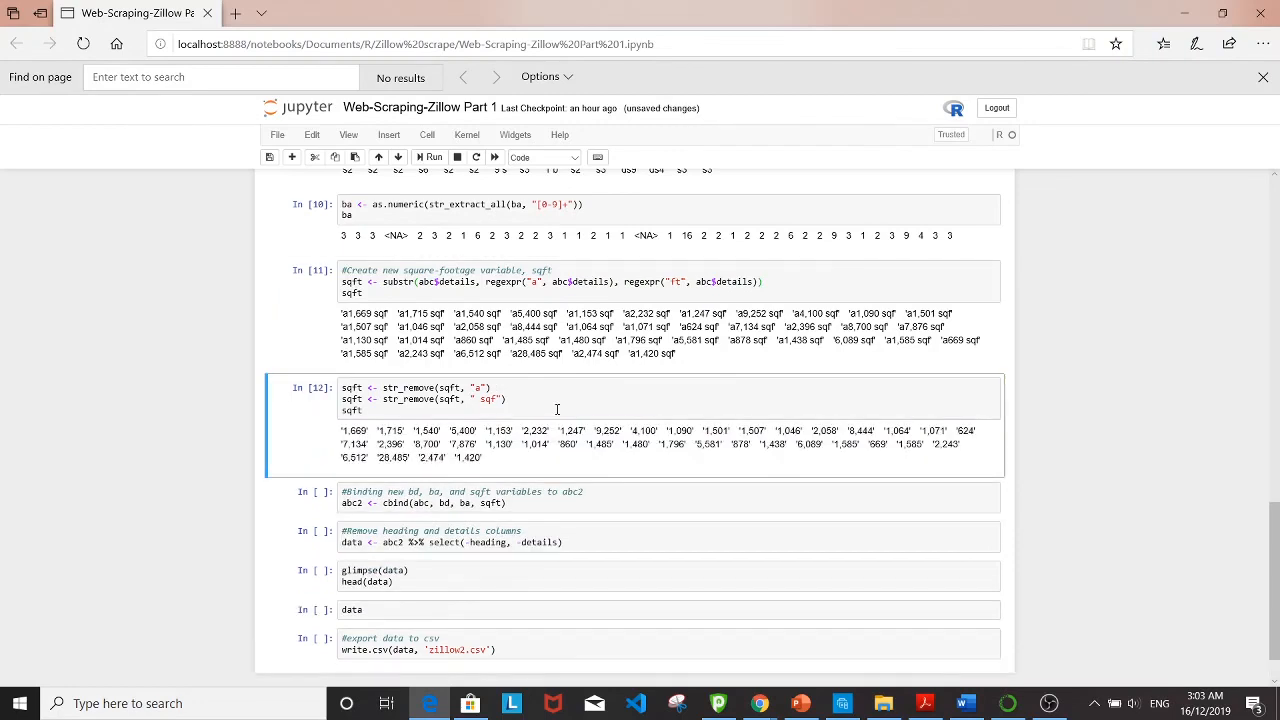
pyautogui.scroll(-3)
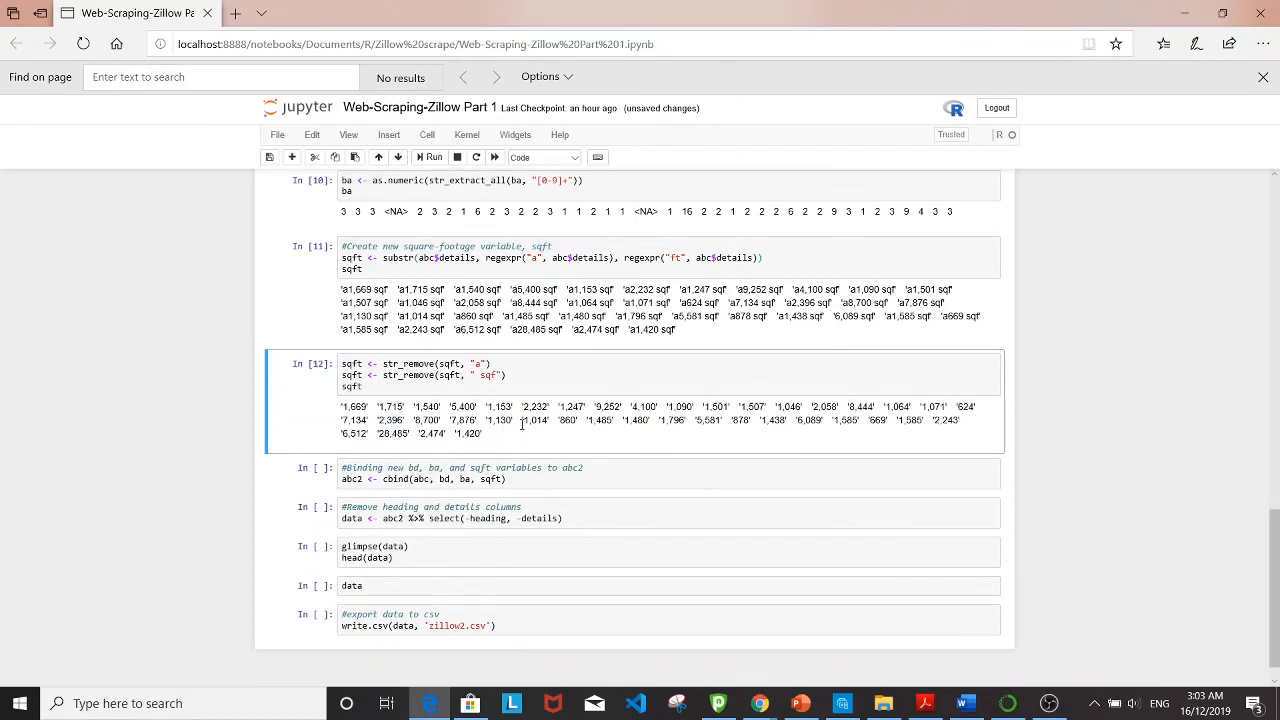
pyautogui.moveTo(1058, 456)
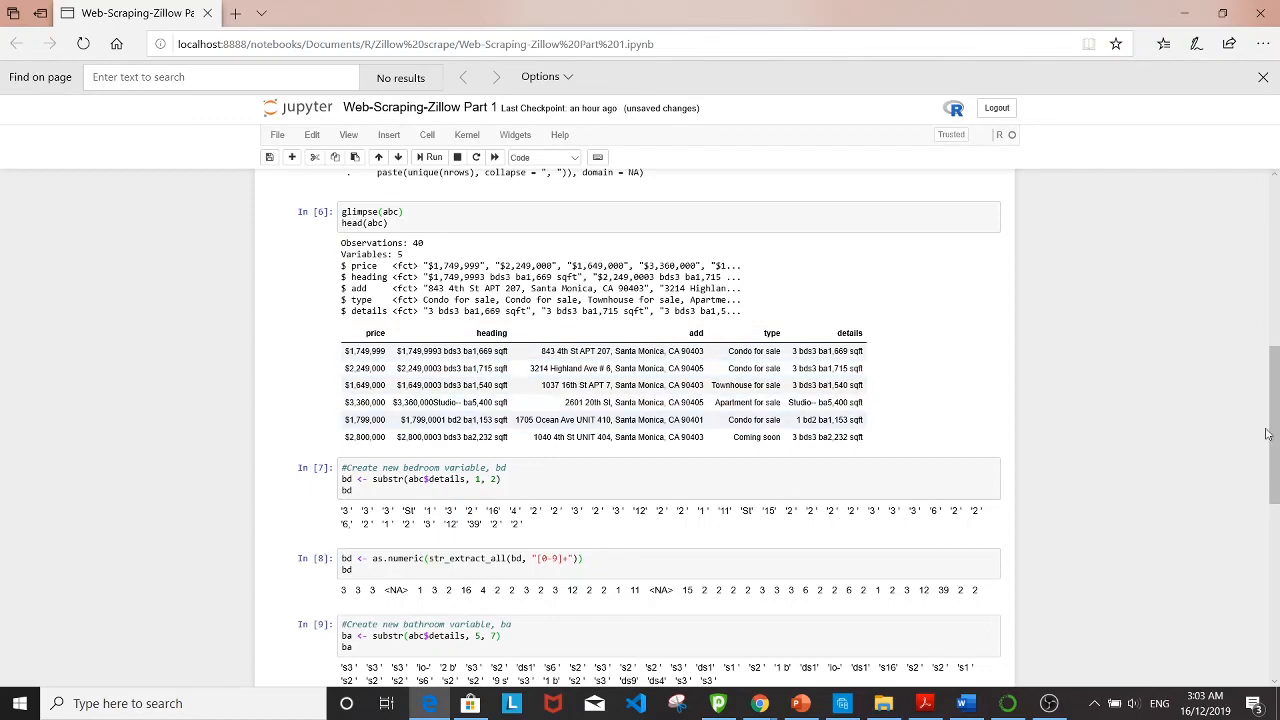
# Step: Print the cleaned 40-listing data frame of price, address, type, bd, ba and sqft
pyautogui.scroll(-3)
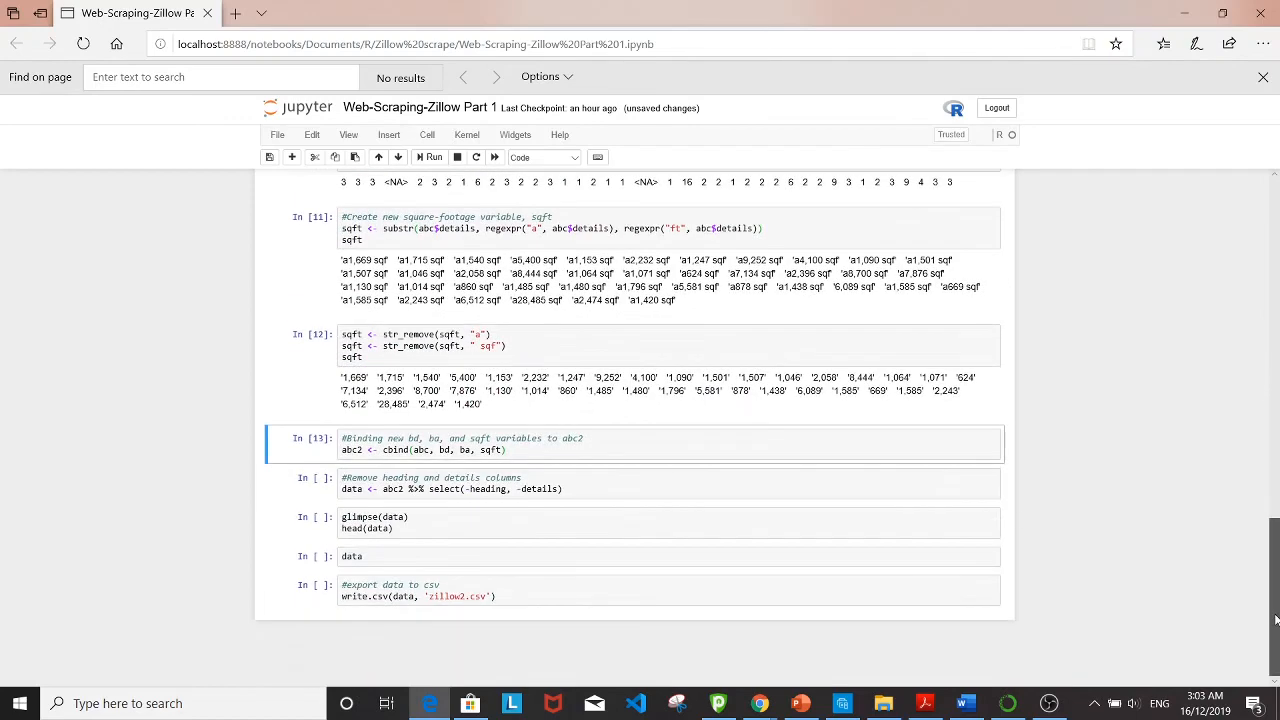
pyautogui.click(652, 488)
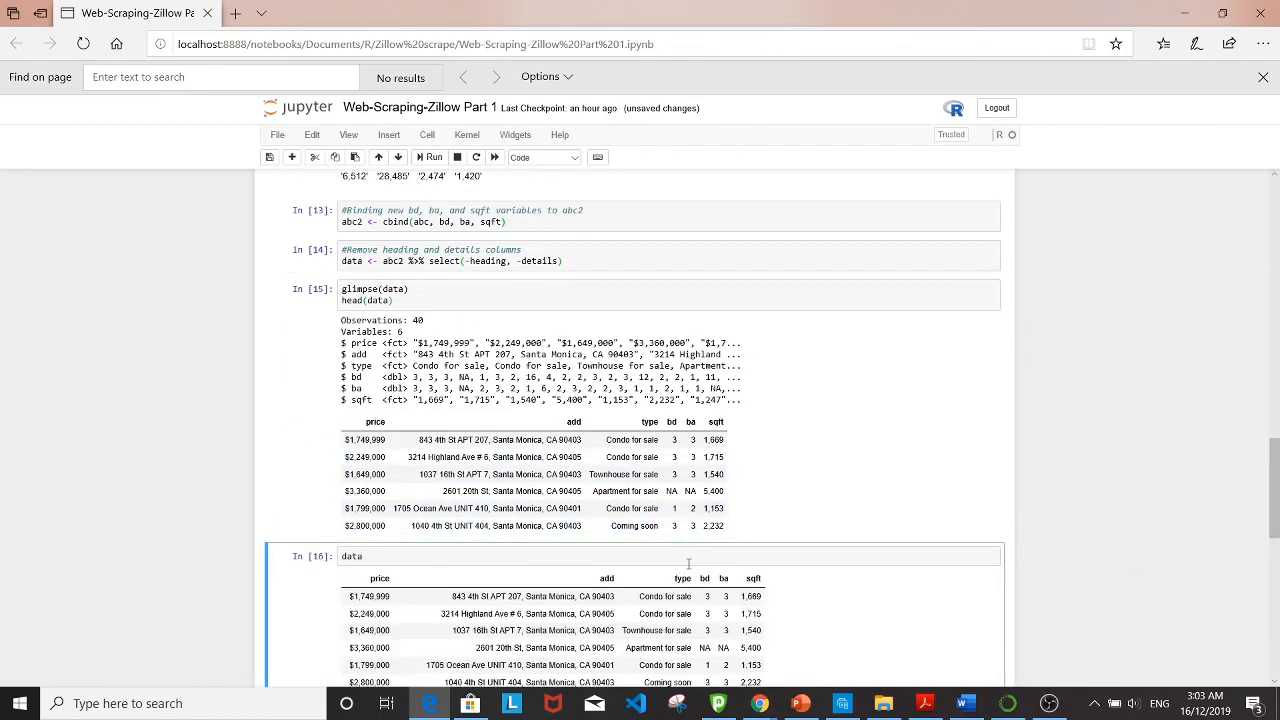
pyautogui.scroll(-3)
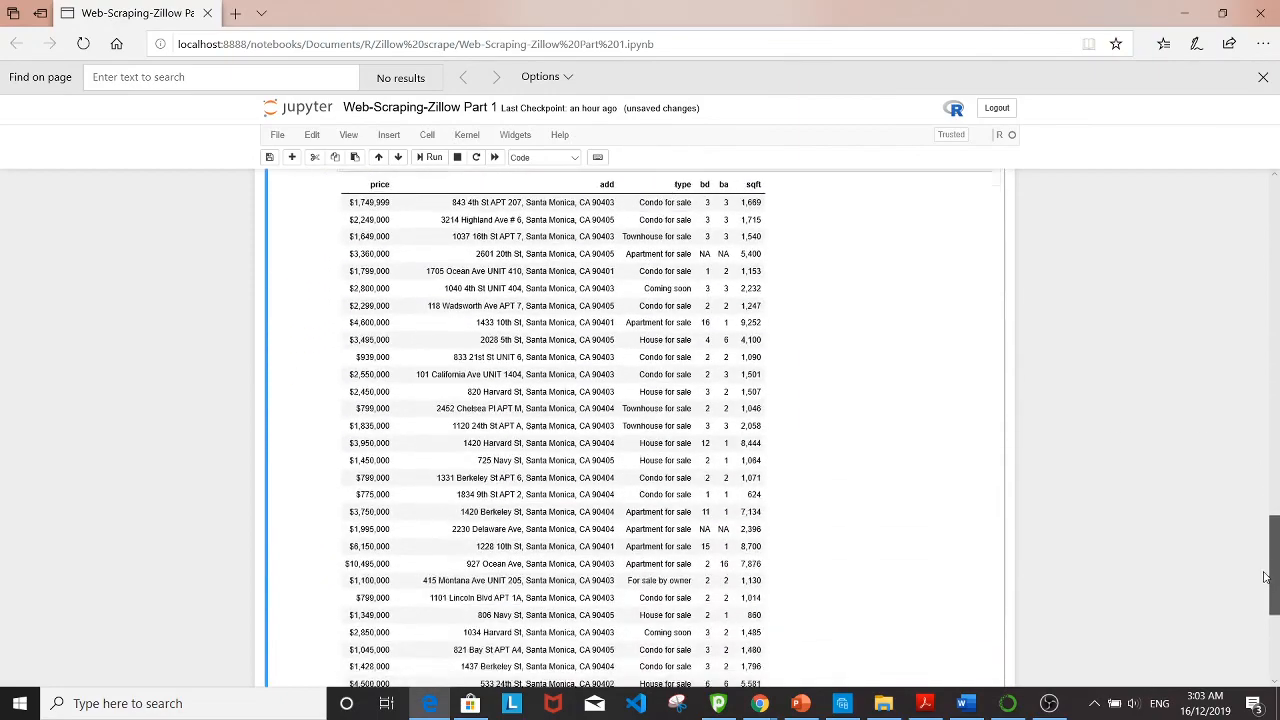
pyautogui.scroll(-3)
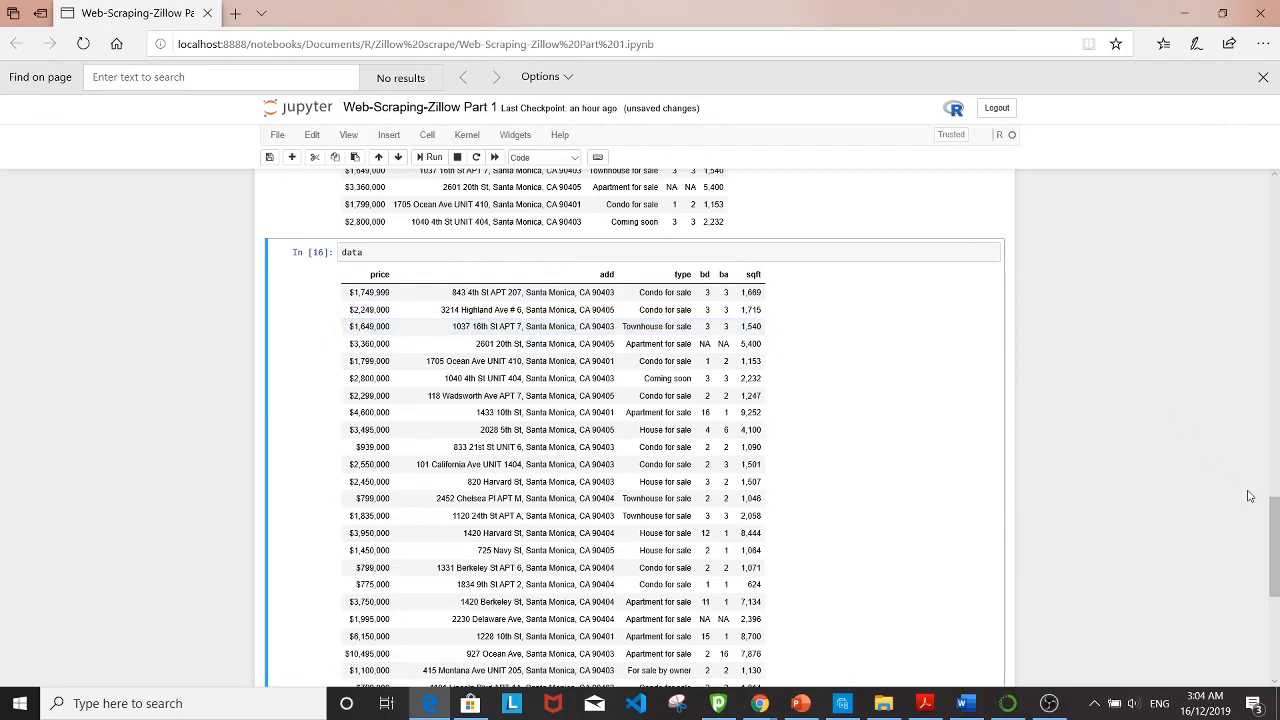
pyautogui.scroll(-3)
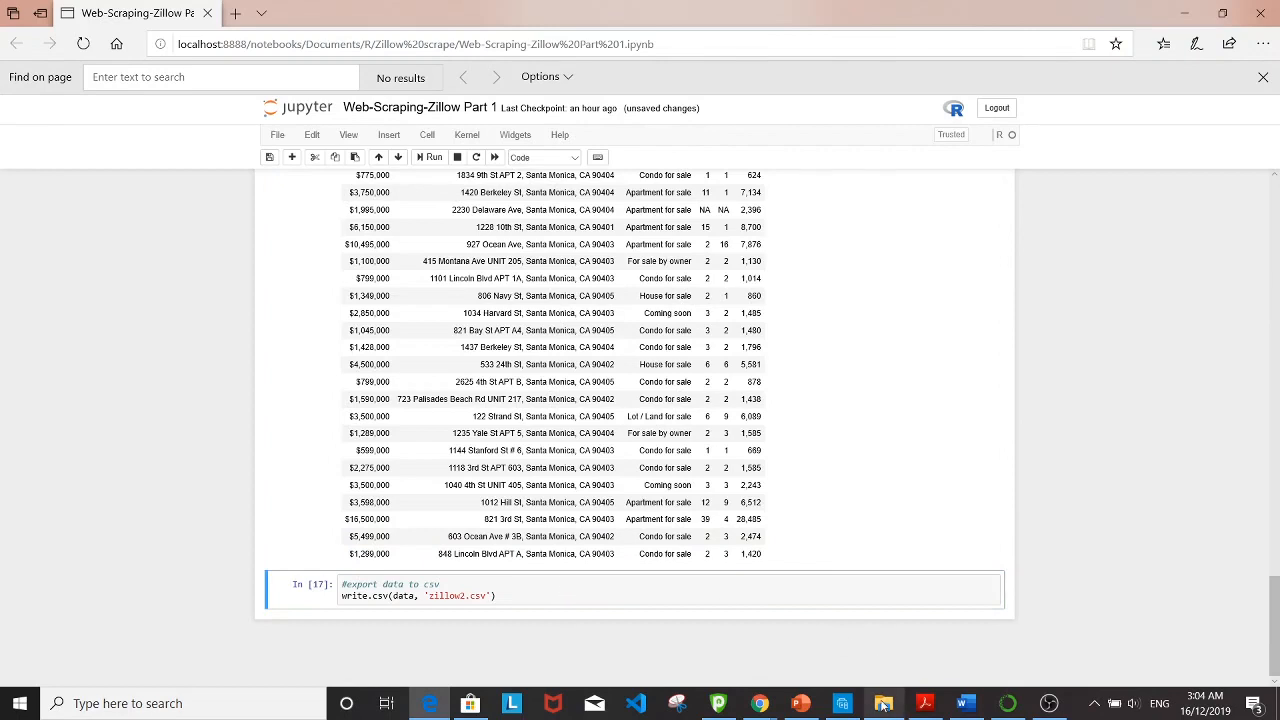
# Step: Open zillow2.csv from the Zillow scrape folder in Excel
pyautogui.click(884, 704)
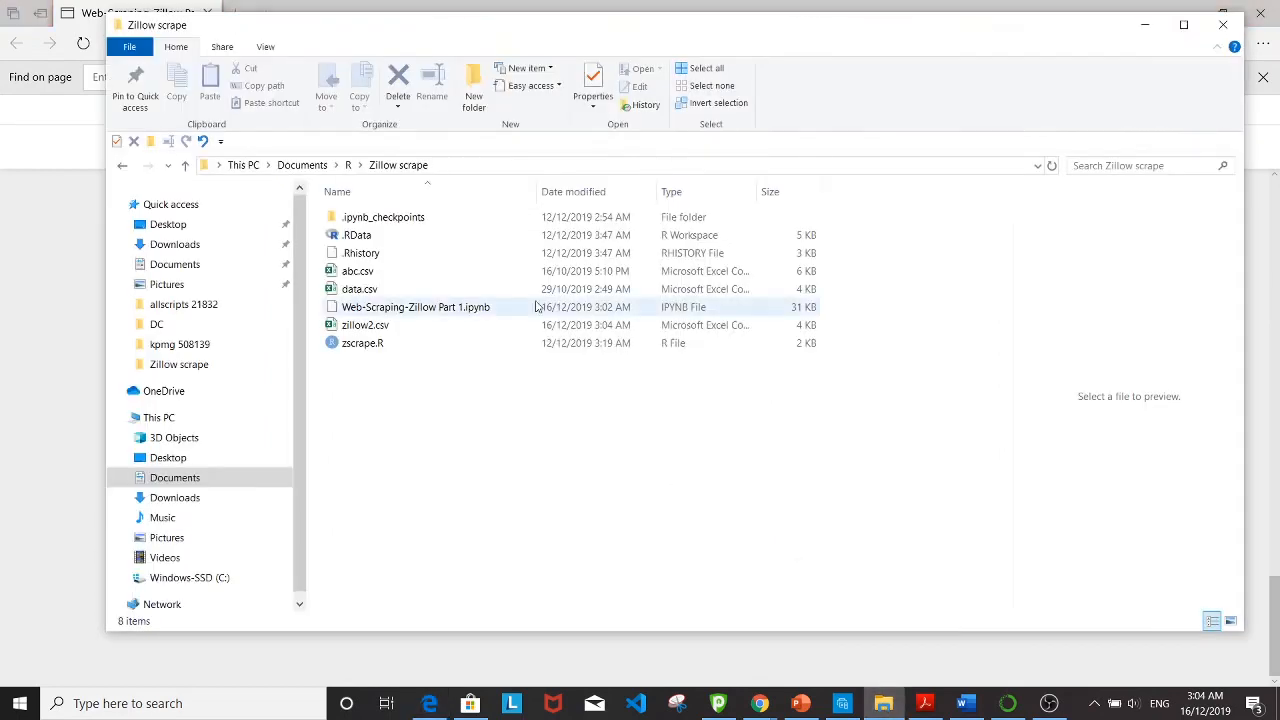
pyautogui.doubleClick(364, 324)
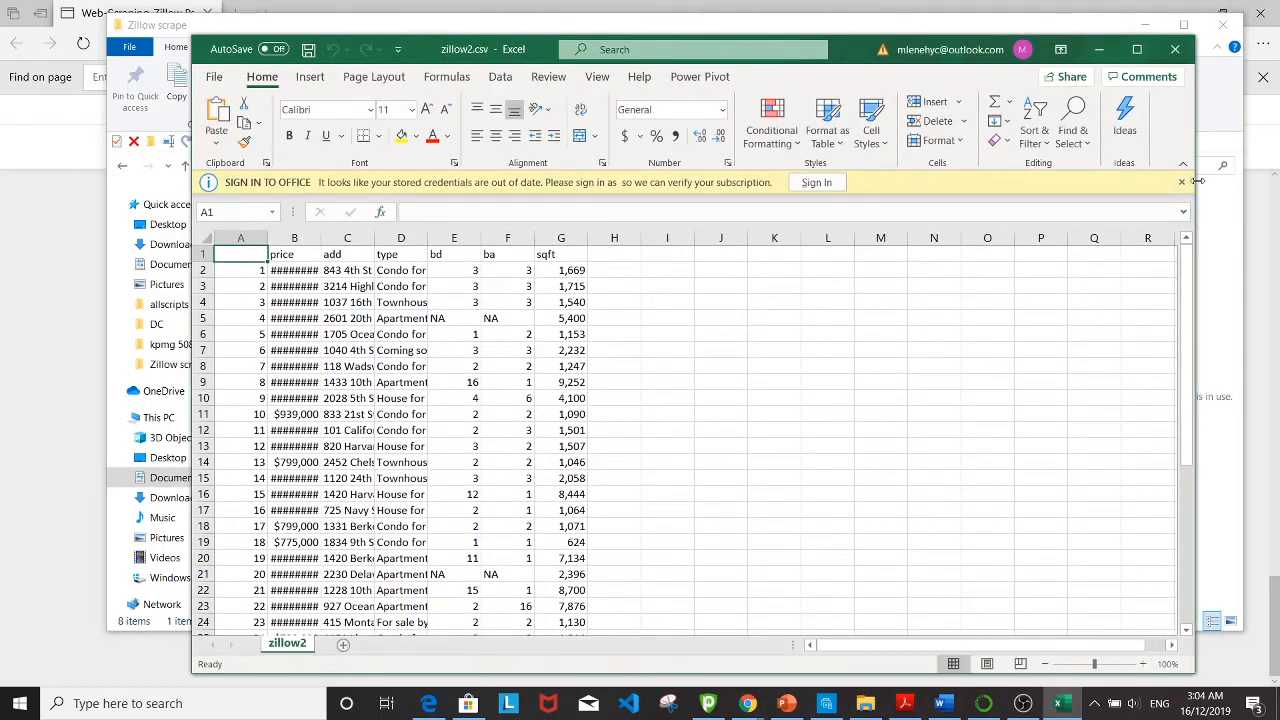
# Step: Dismiss the sign-in notice and AutoFit the columns so prices and addresses read fully
pyautogui.click(1182, 182)
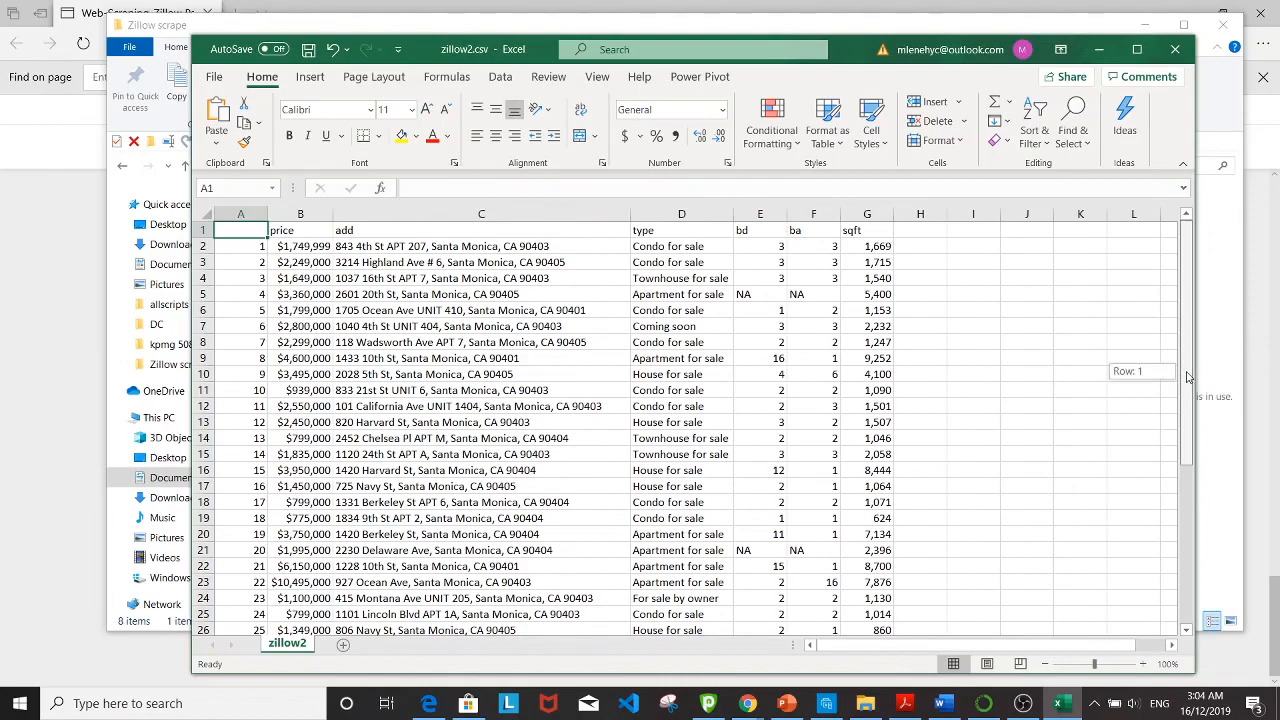
pyautogui.scroll(-3)
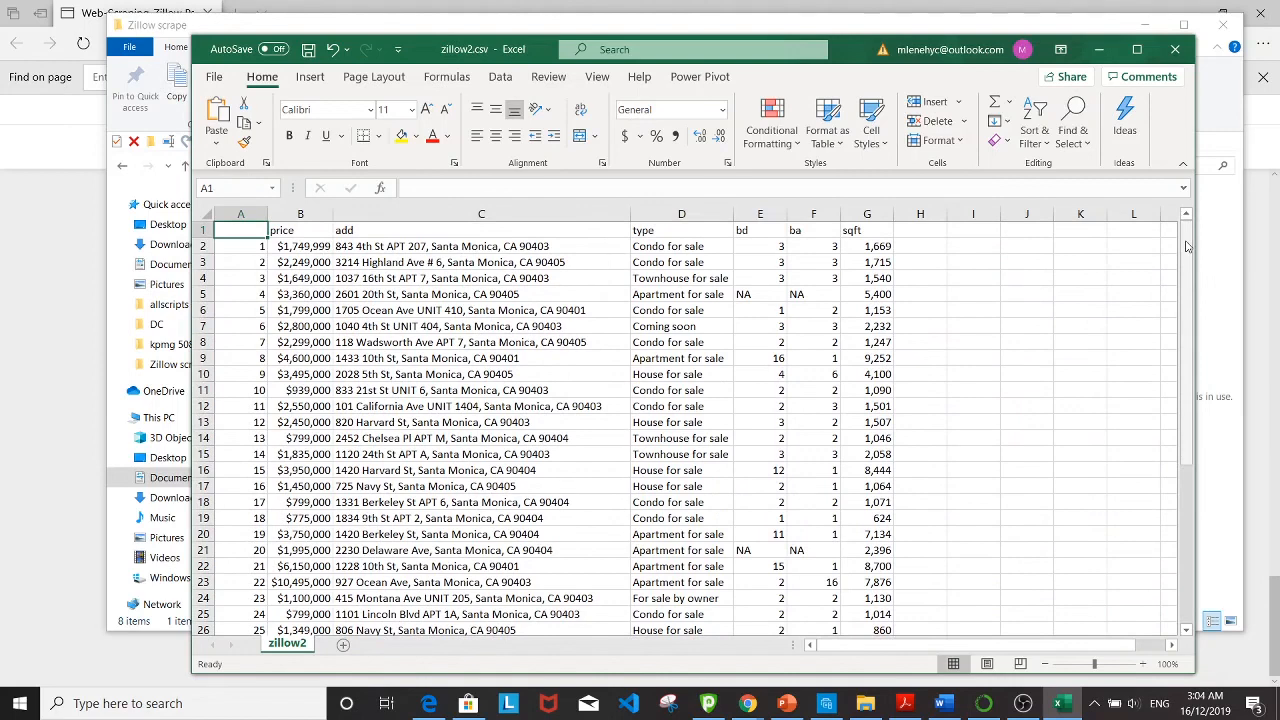
pyautogui.moveTo(952, 226)
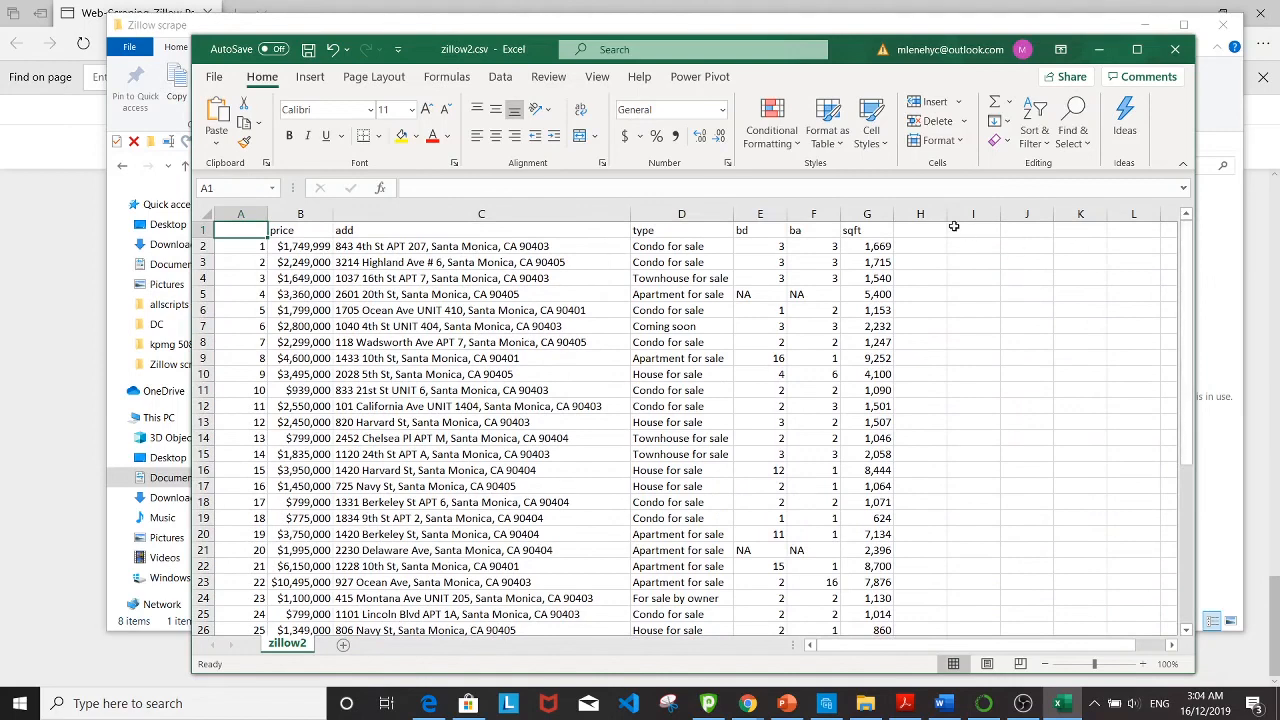